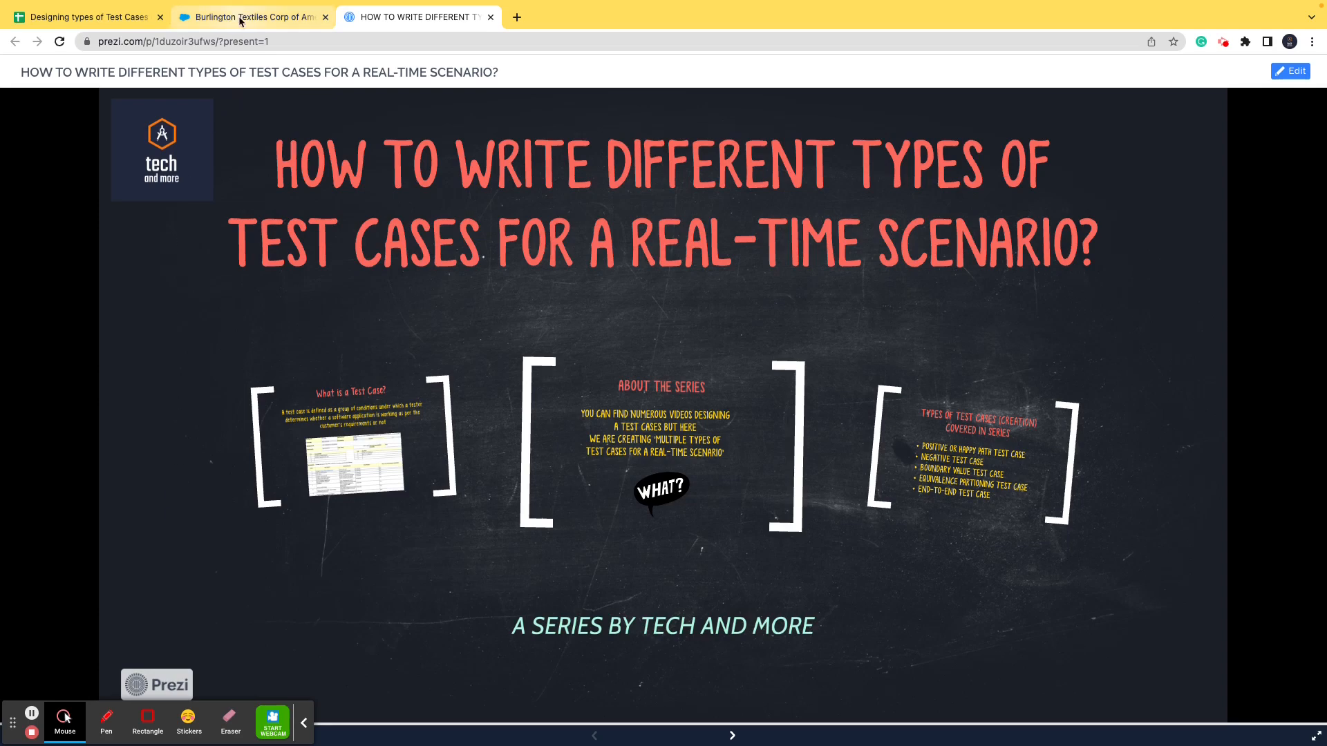
Open the Dickenson plc account from All Accounts, after briefly opening GenePoint.
{"action": "left_click", "coordinate": [251, 16]}
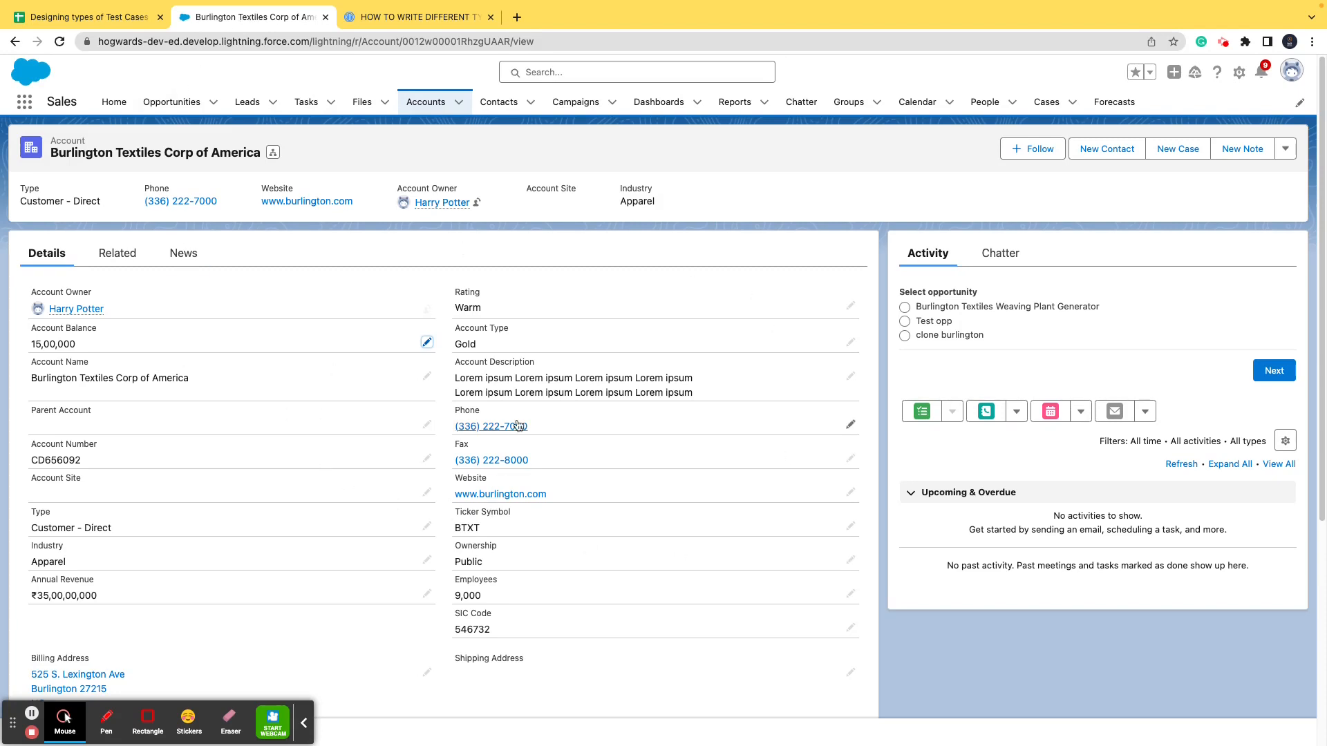
{"action": "mouse_move", "coordinate": [131, 355]}
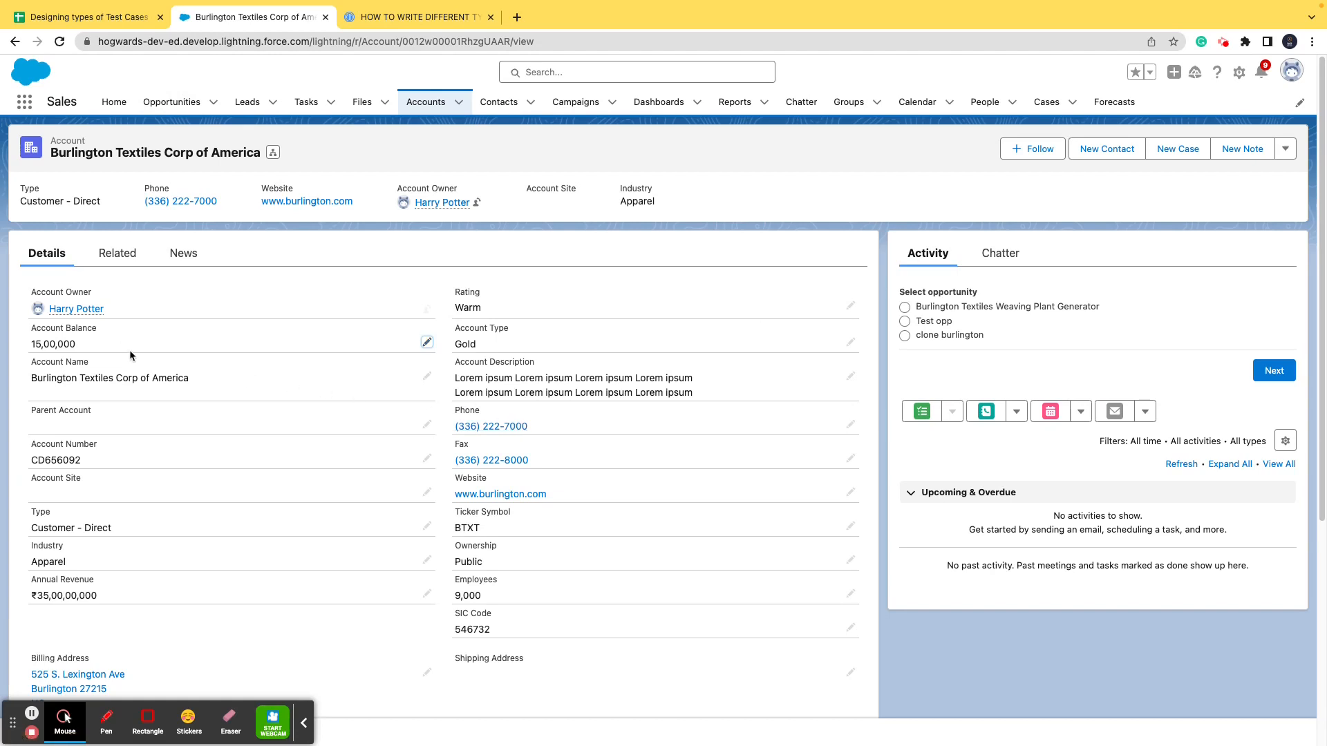
{"action": "mouse_move", "coordinate": [117, 344]}
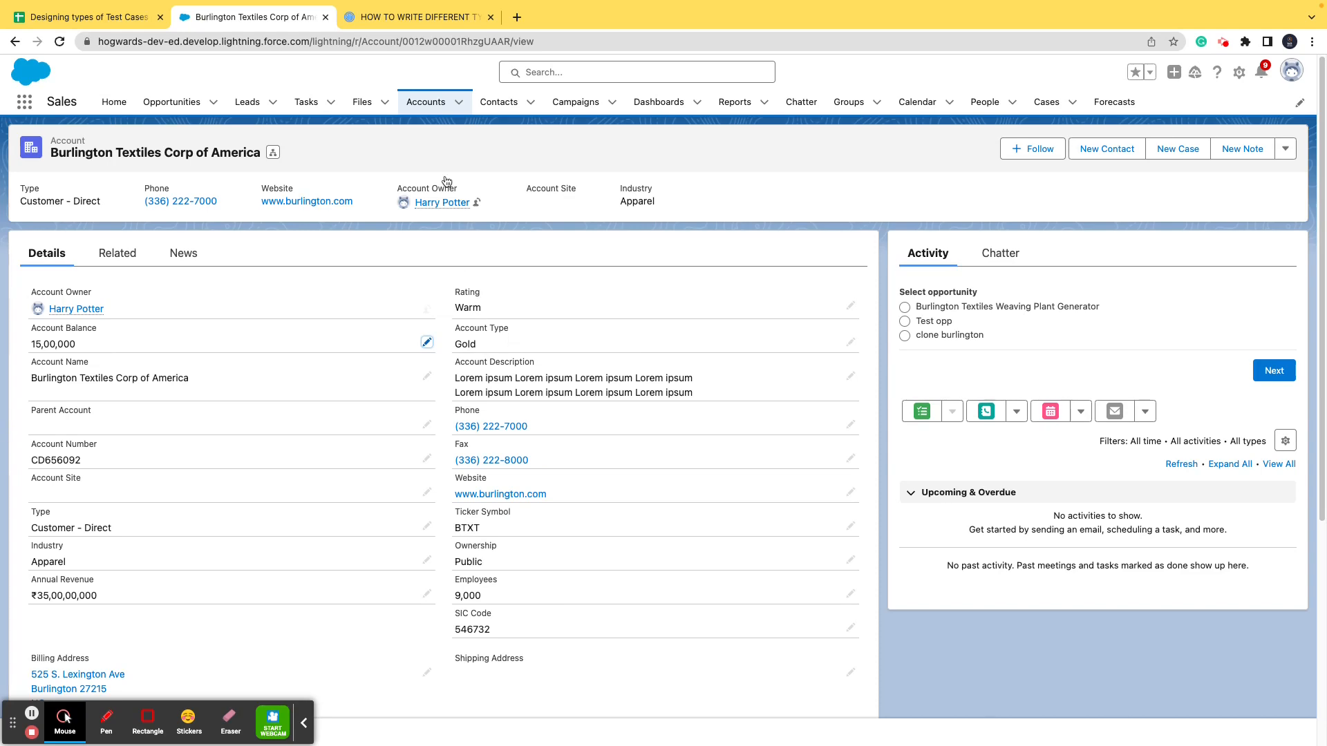
{"action": "left_click", "coordinate": [426, 101]}
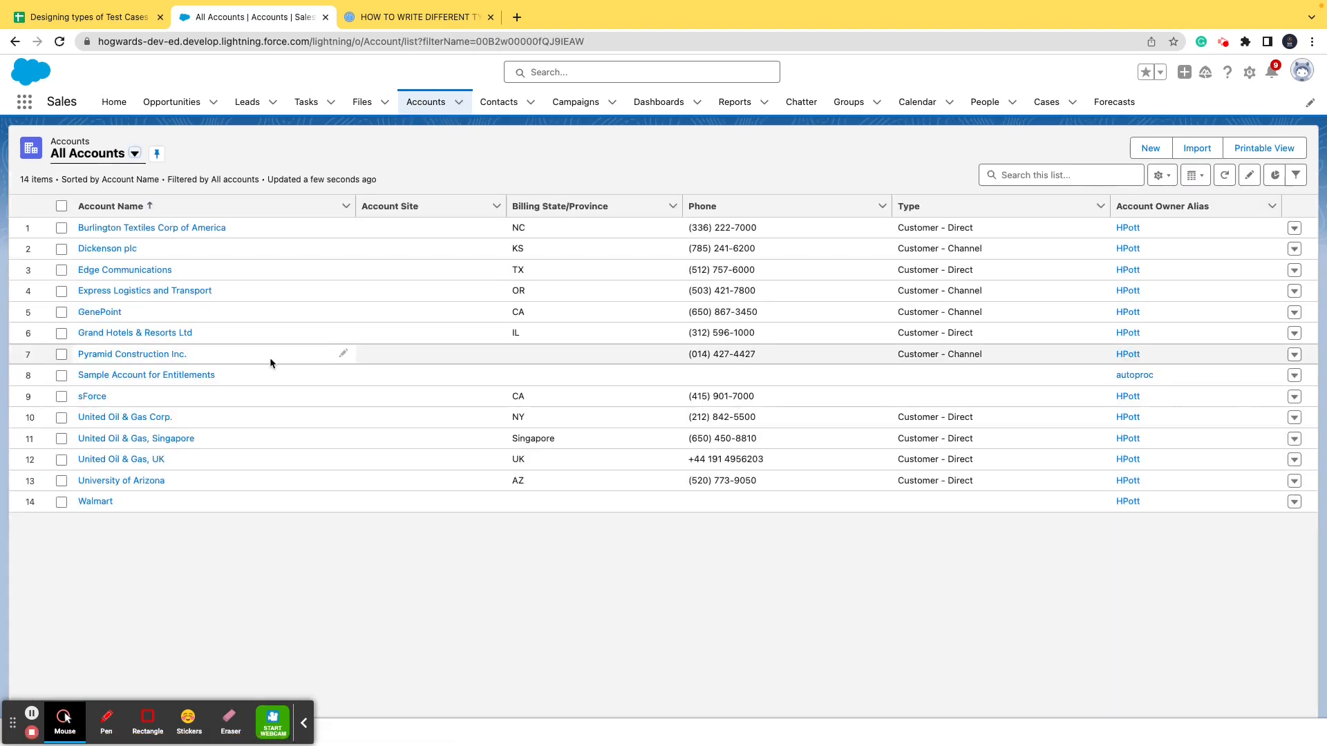
{"action": "left_click", "coordinate": [99, 312]}
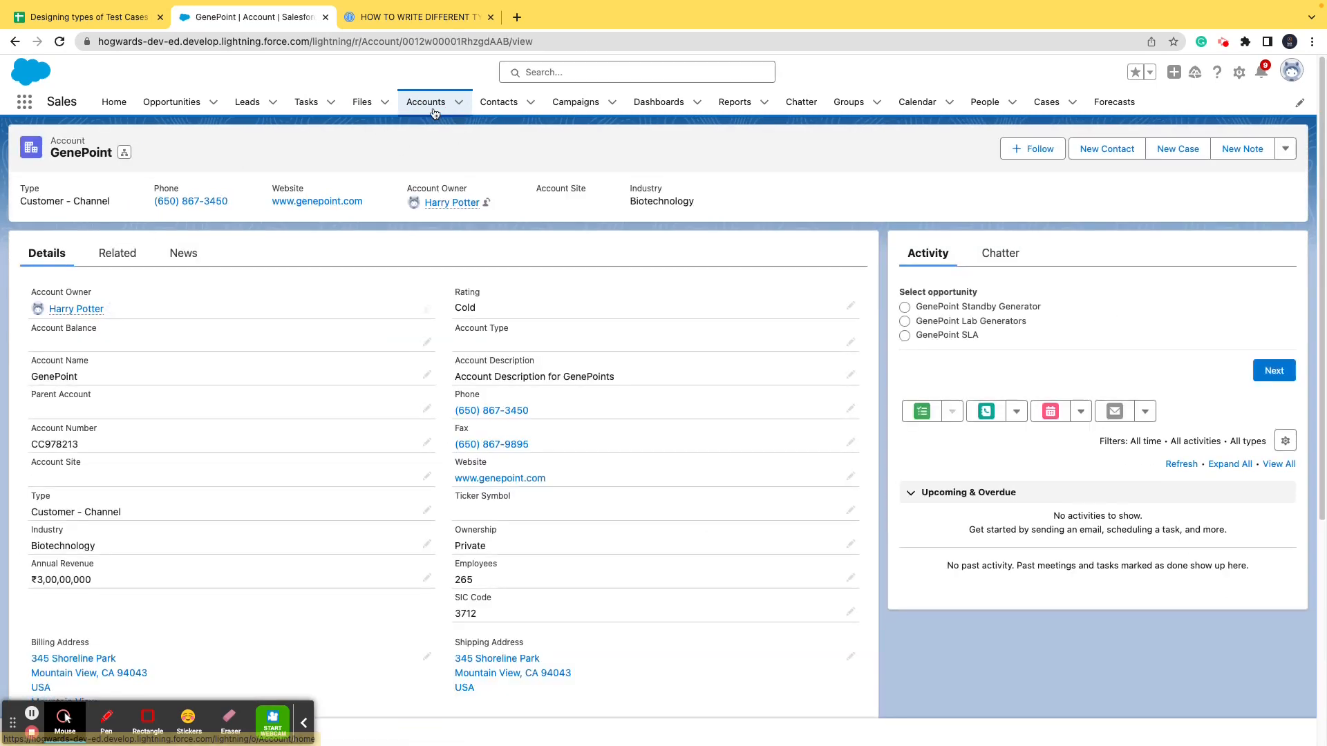
{"action": "left_click", "coordinate": [425, 102]}
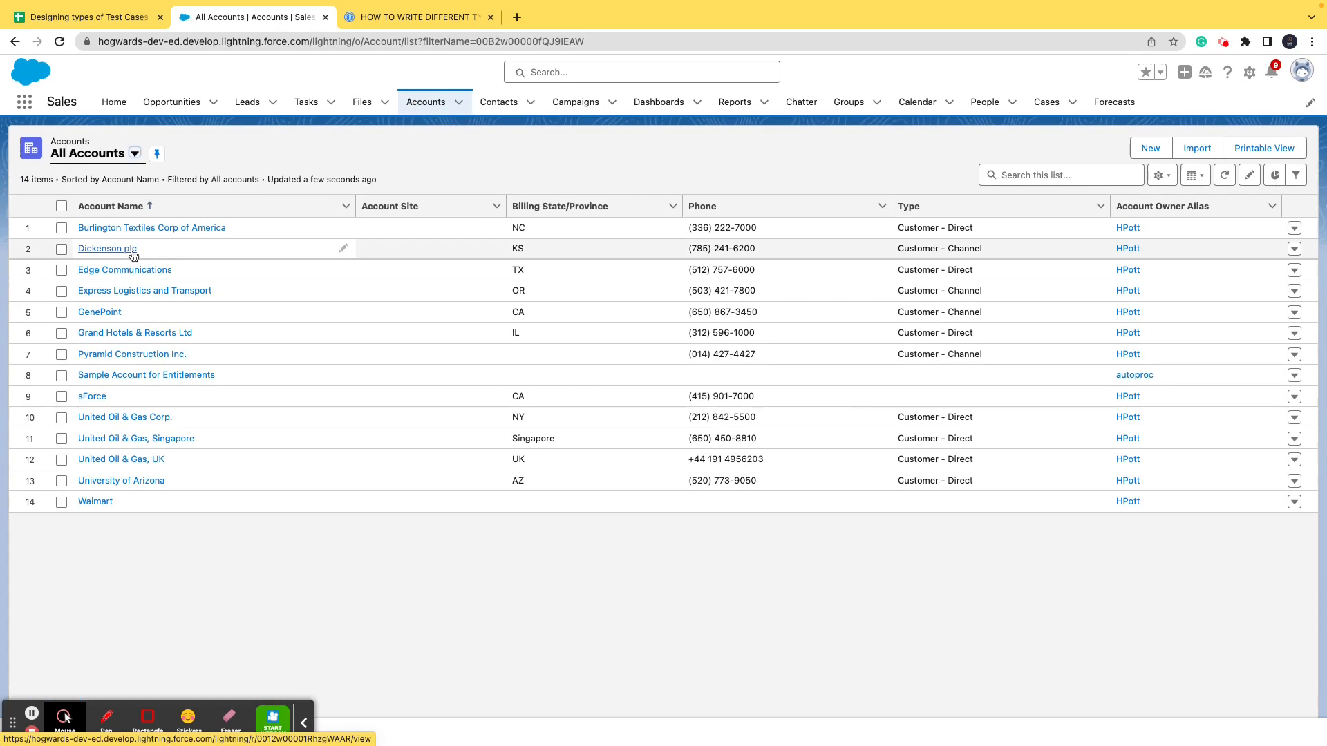
{"action": "left_click", "coordinate": [106, 248]}
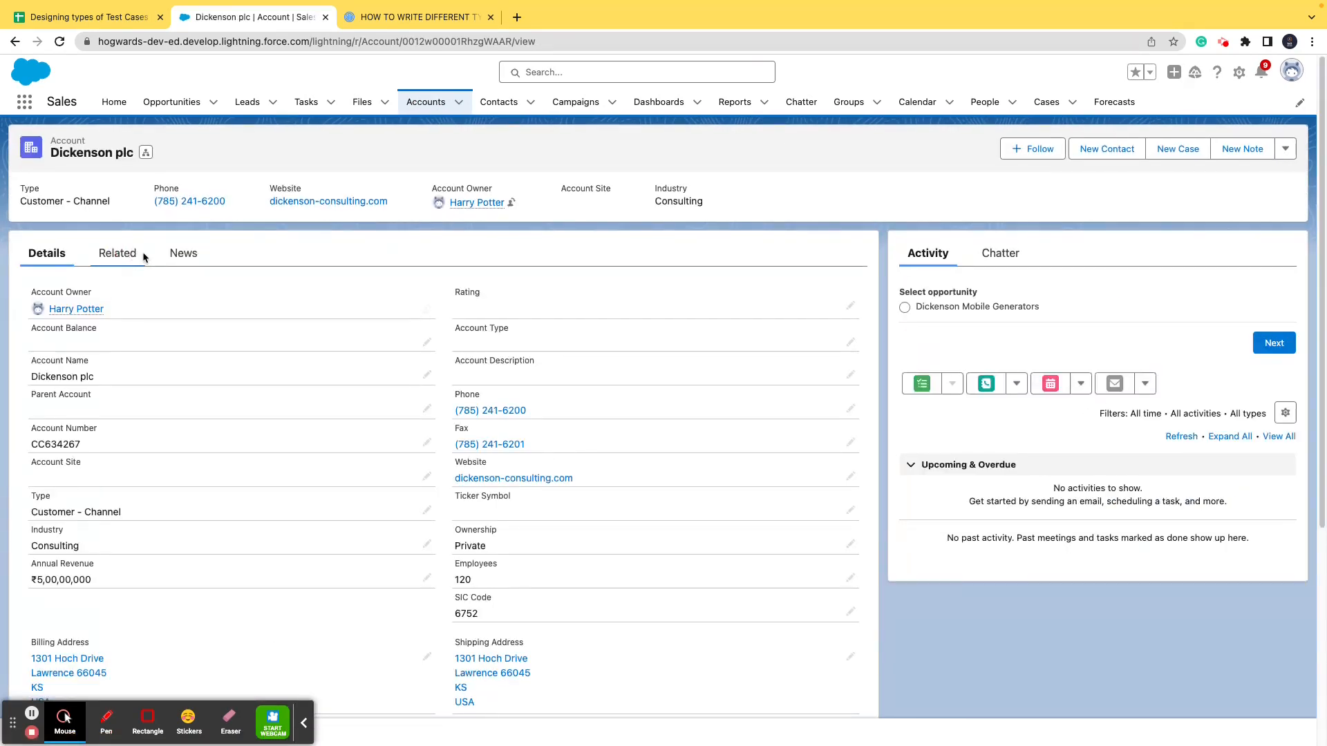
{"action": "mouse_move", "coordinate": [117, 252]}
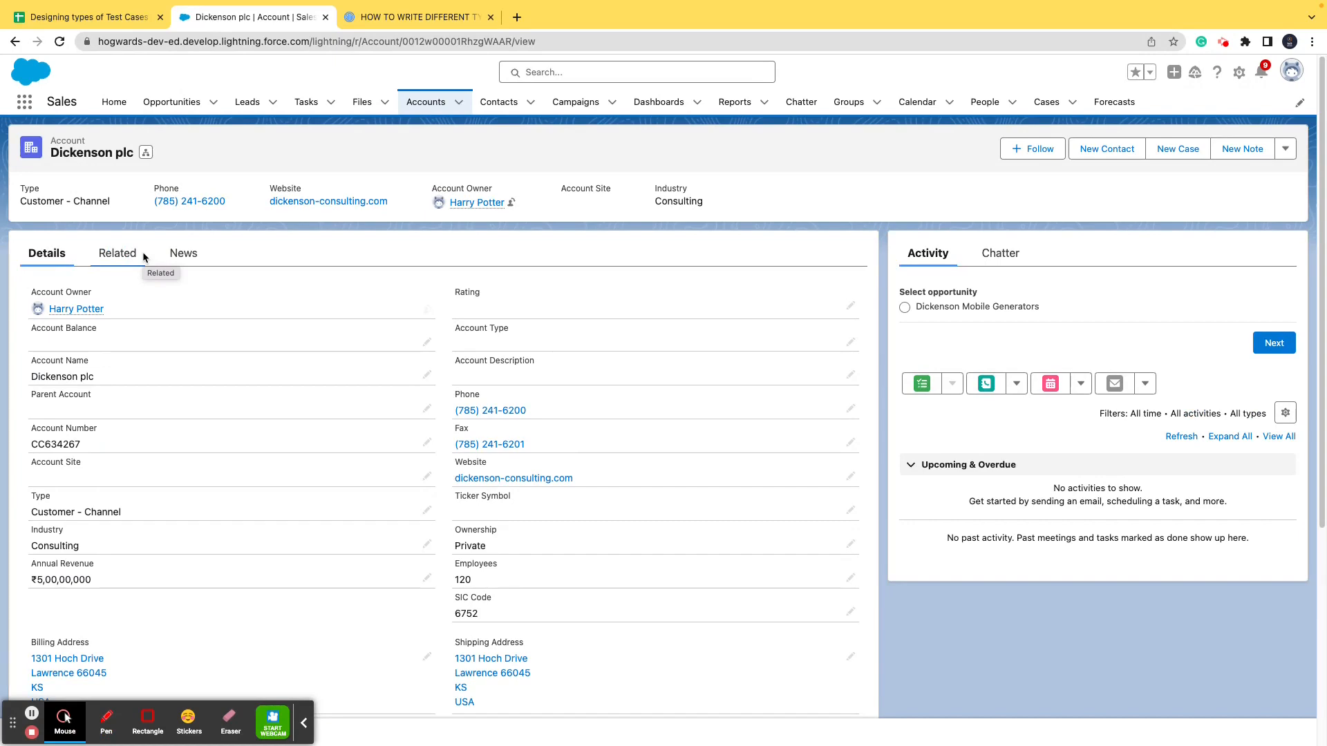
{"action": "mouse_move", "coordinate": [76, 14]}
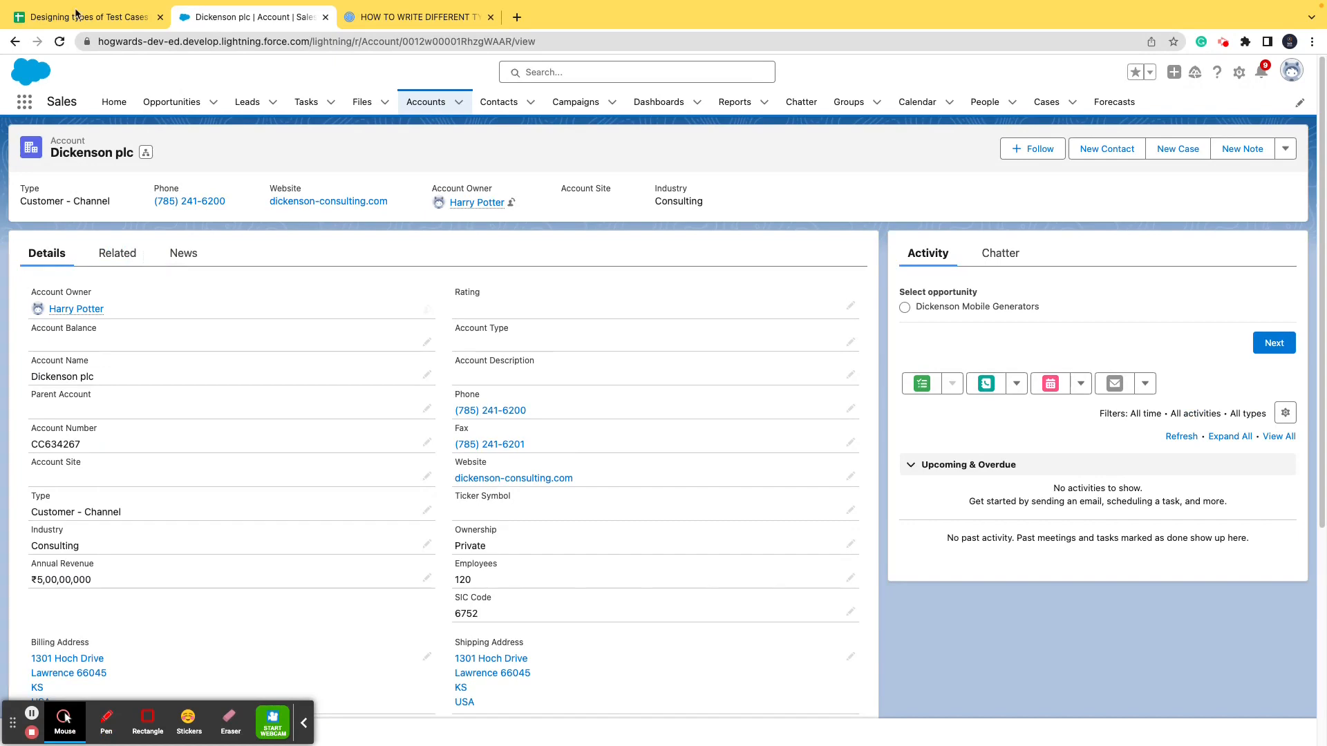
Walk through the SF_TC101 sheet's Test Case ID, Created By and DEV org prerequisite.
{"action": "left_click", "coordinate": [84, 16]}
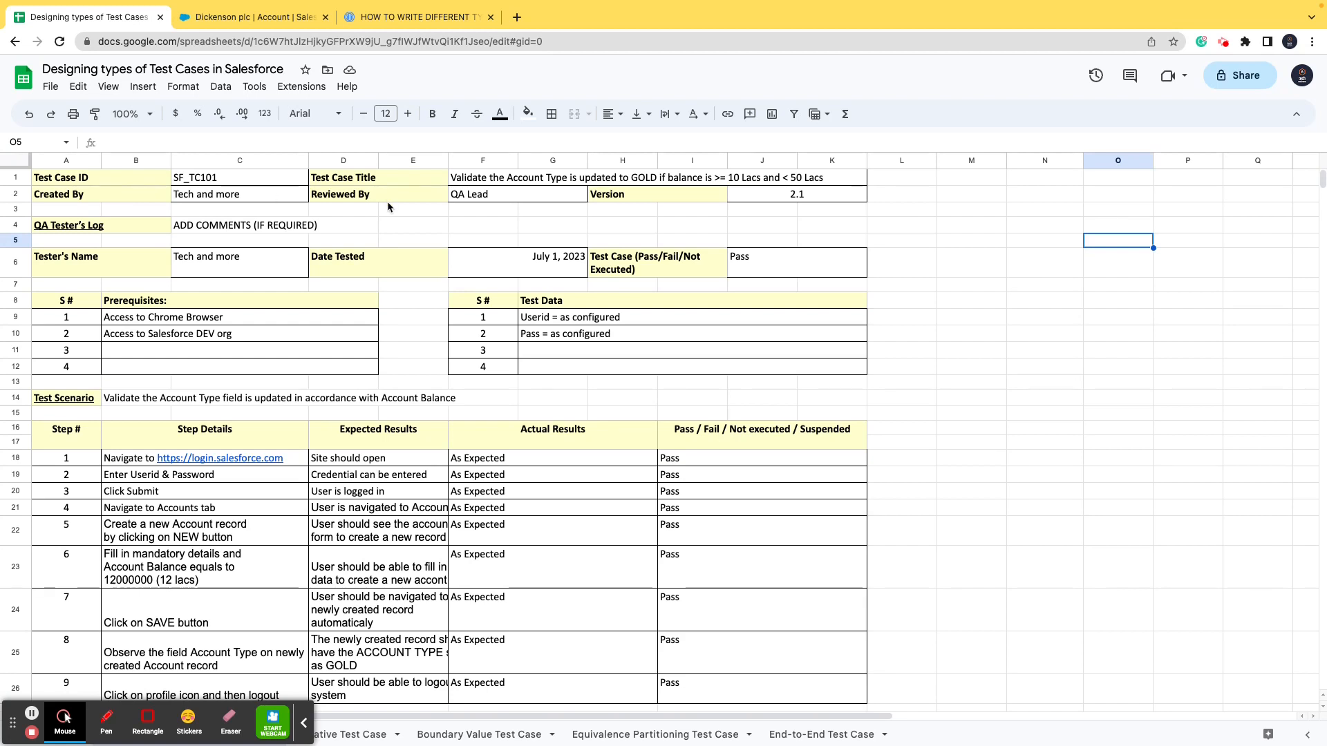
{"action": "mouse_move", "coordinate": [396, 208]}
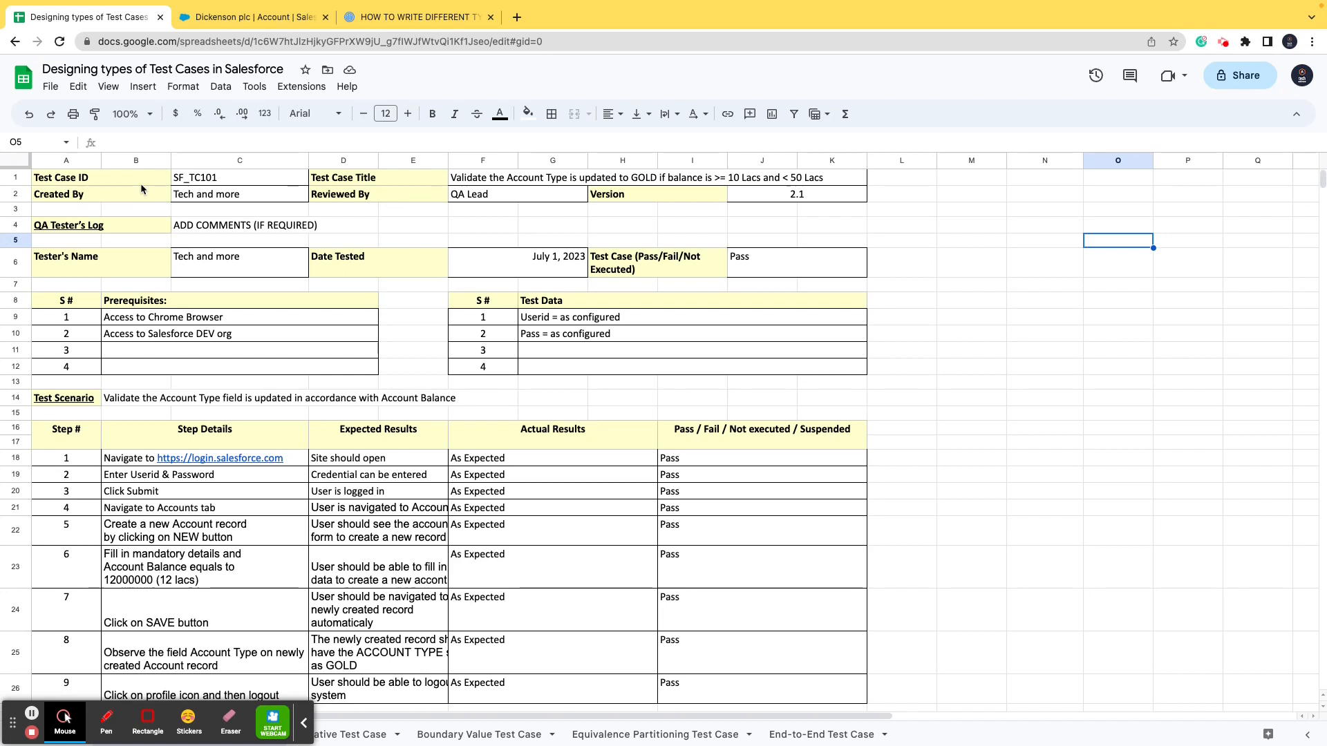
{"action": "left_click", "coordinate": [65, 177]}
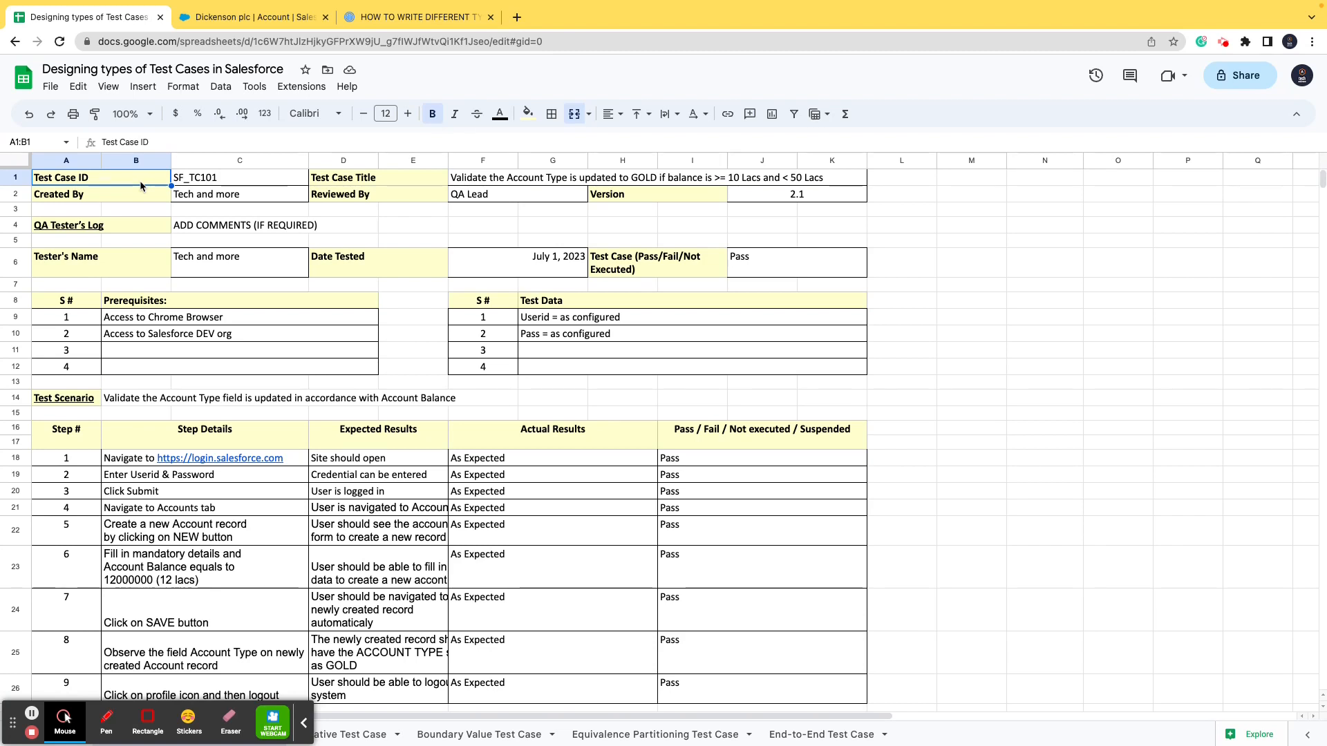
{"action": "left_click", "coordinate": [342, 177]}
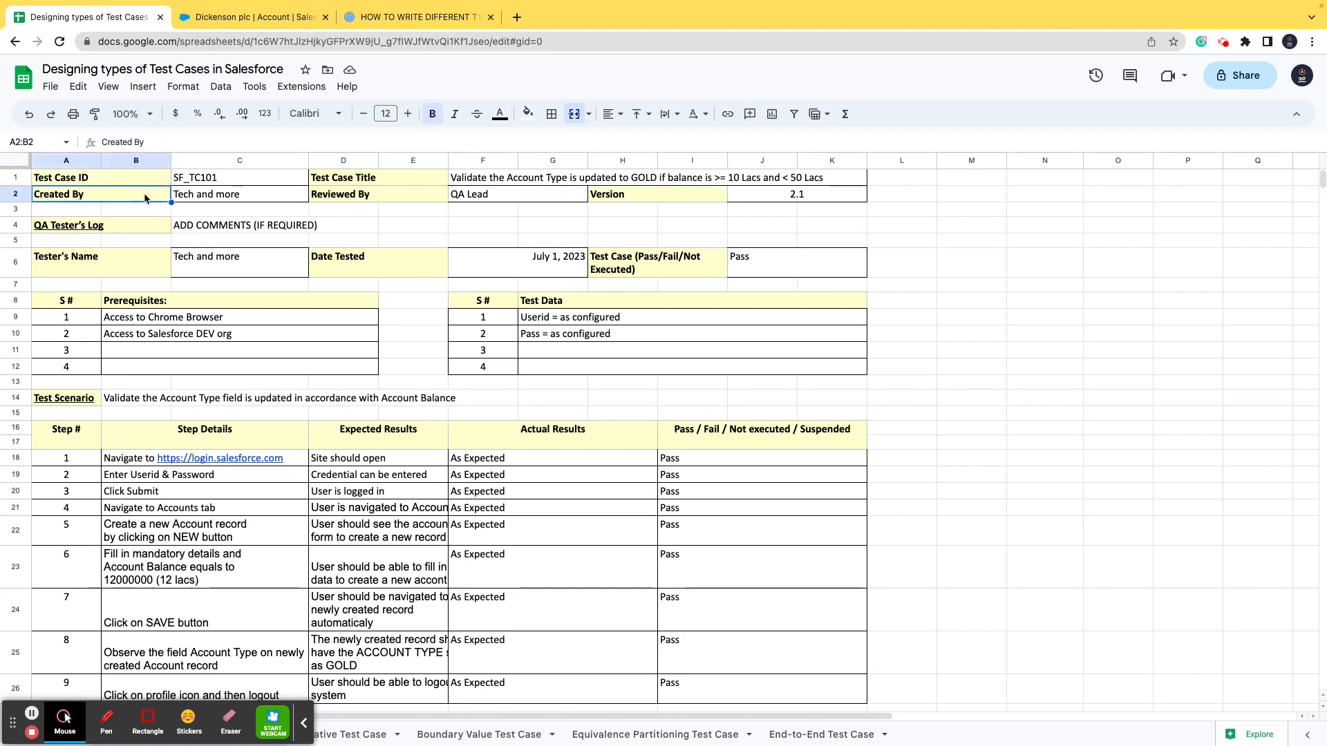
{"action": "left_click", "coordinate": [343, 193]}
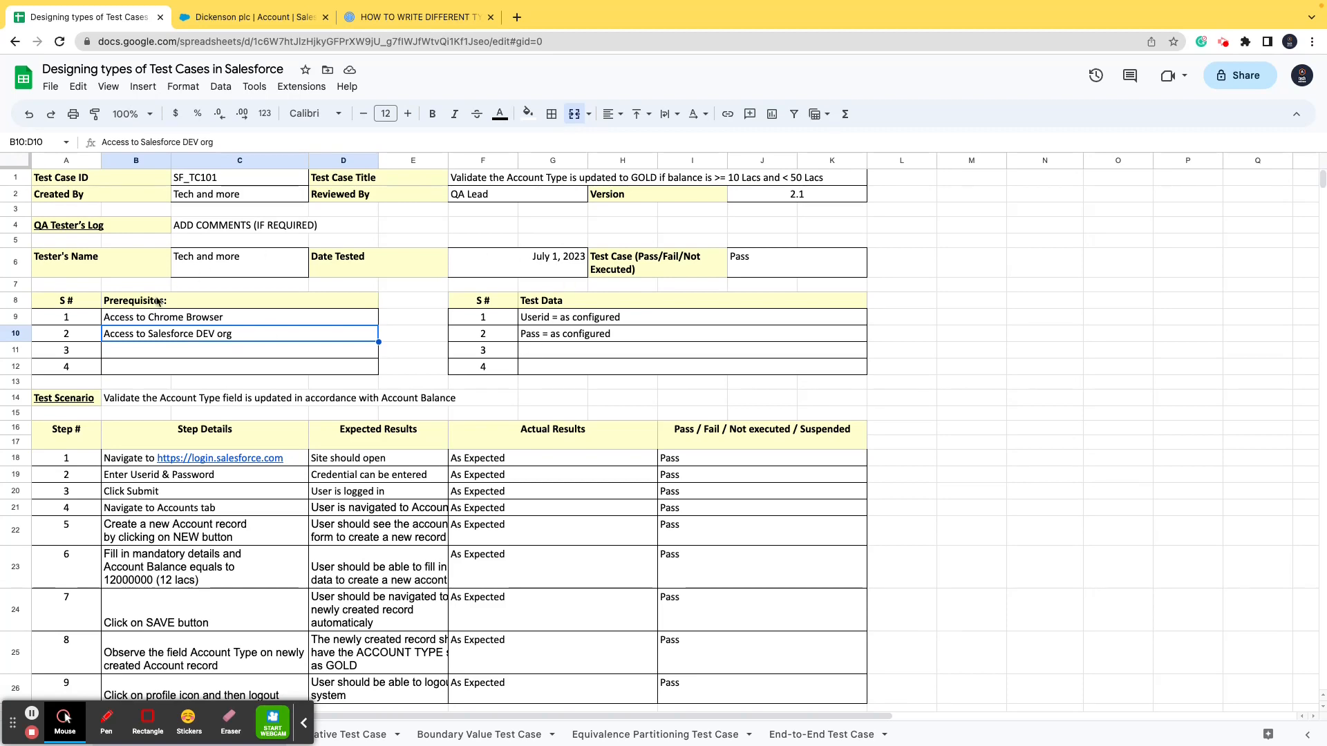
{"action": "scroll", "scroll_direction": "down", "scroll_amount": 3}
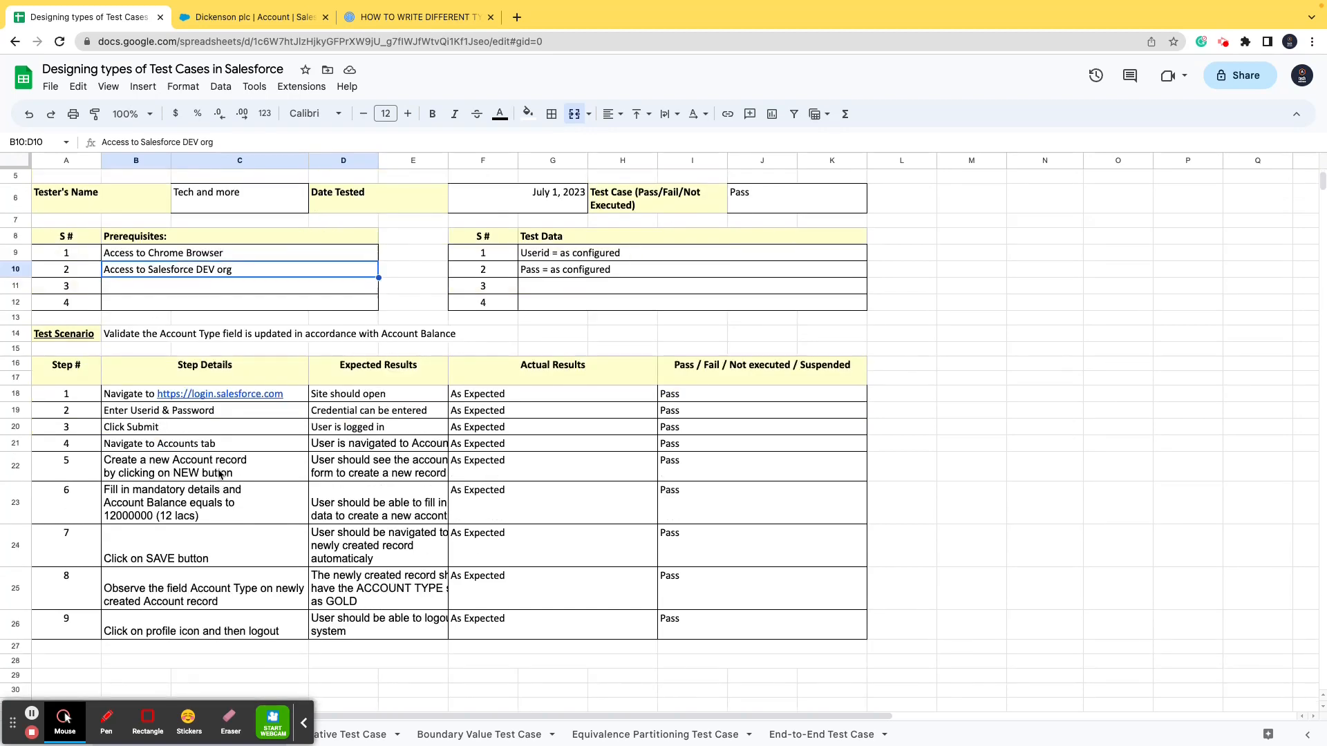
{"action": "scroll", "scroll_direction": "down", "scroll_amount": 3}
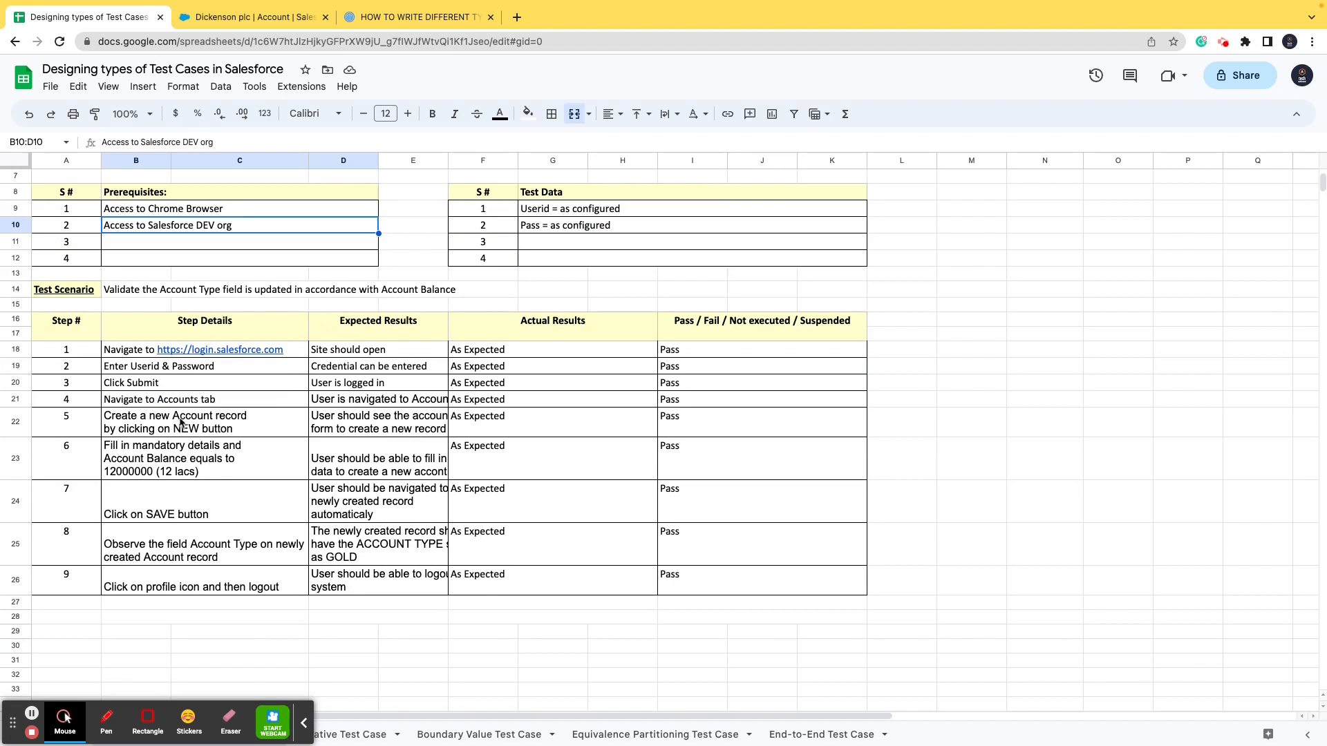
{"action": "mouse_move", "coordinate": [82, 352]}
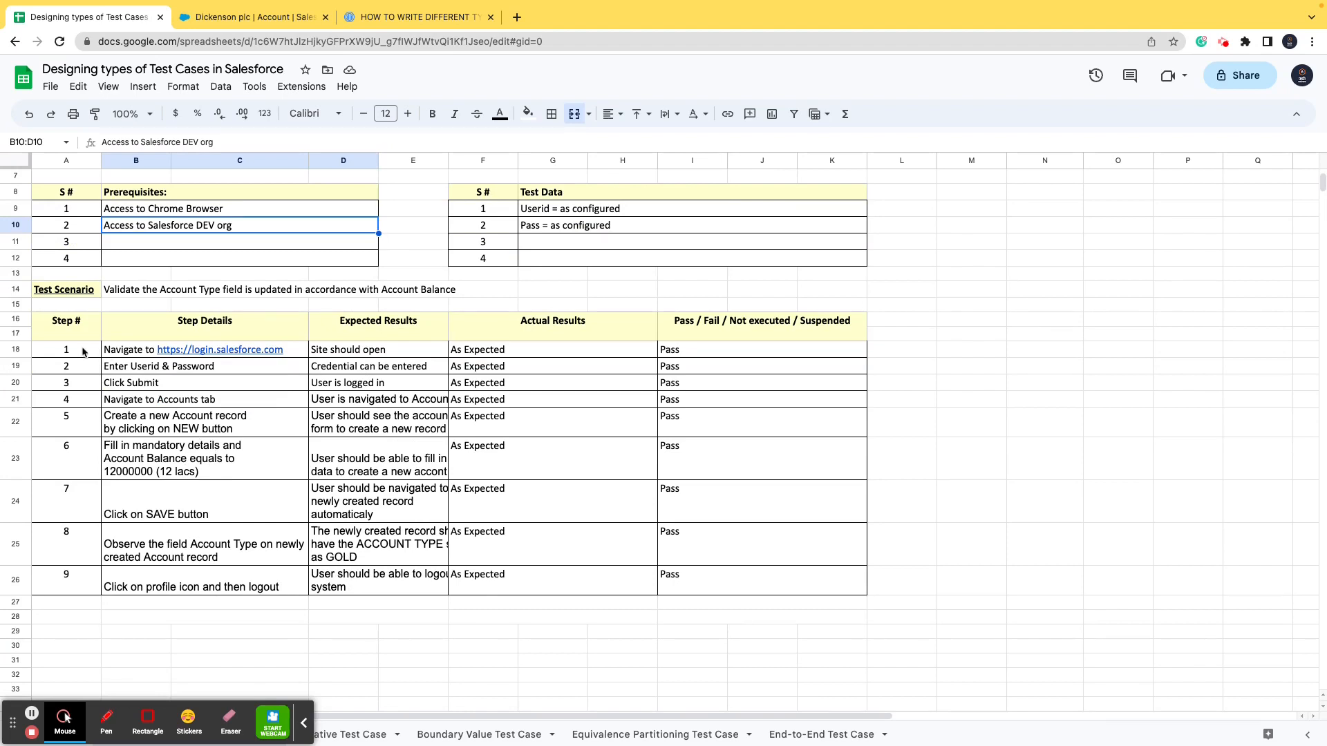
{"action": "left_click", "coordinate": [127, 349]}
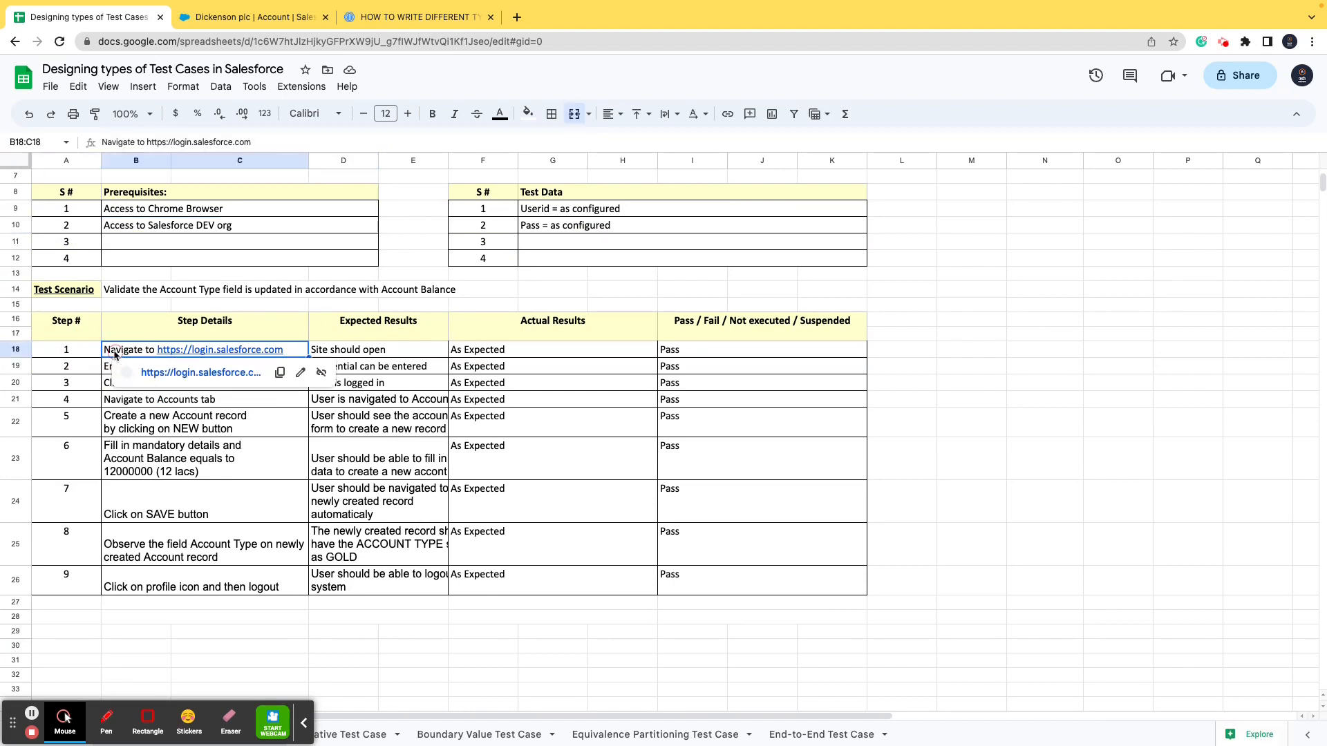
{"action": "left_click", "coordinate": [378, 349]}
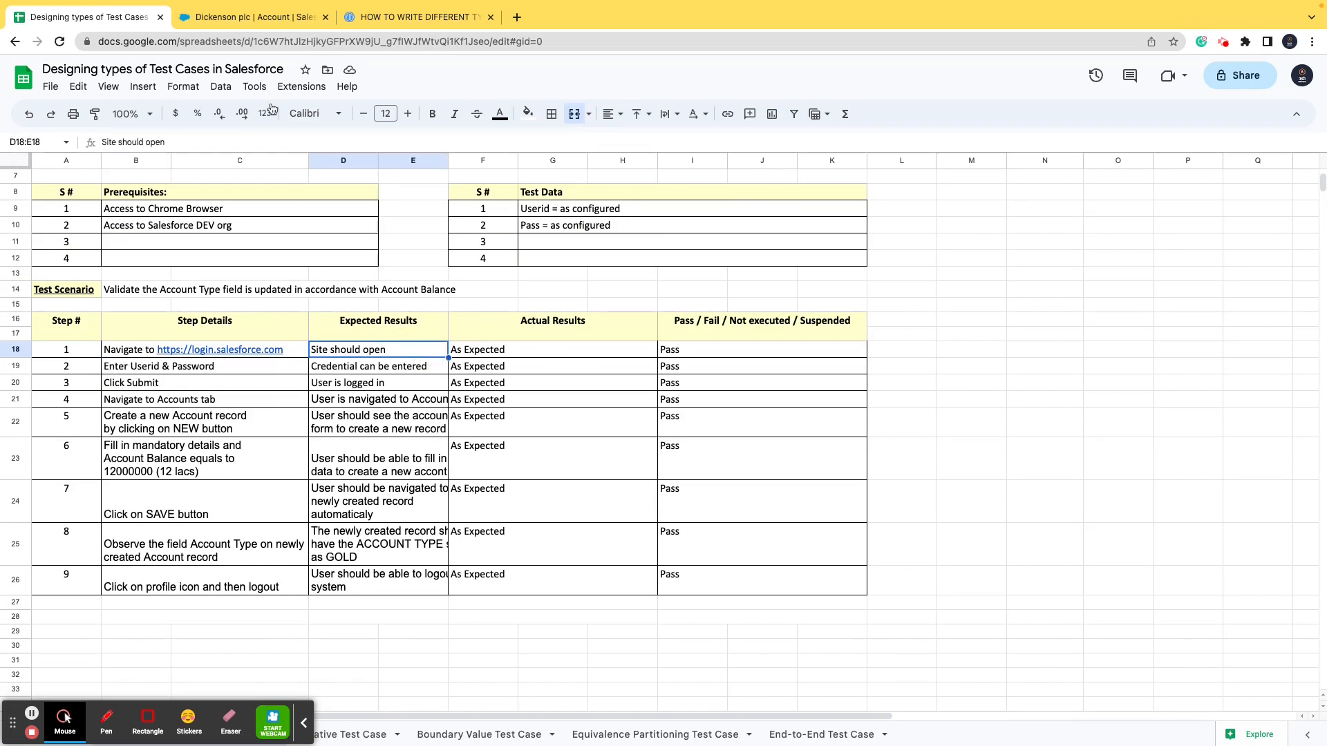
{"action": "left_click", "coordinate": [252, 17]}
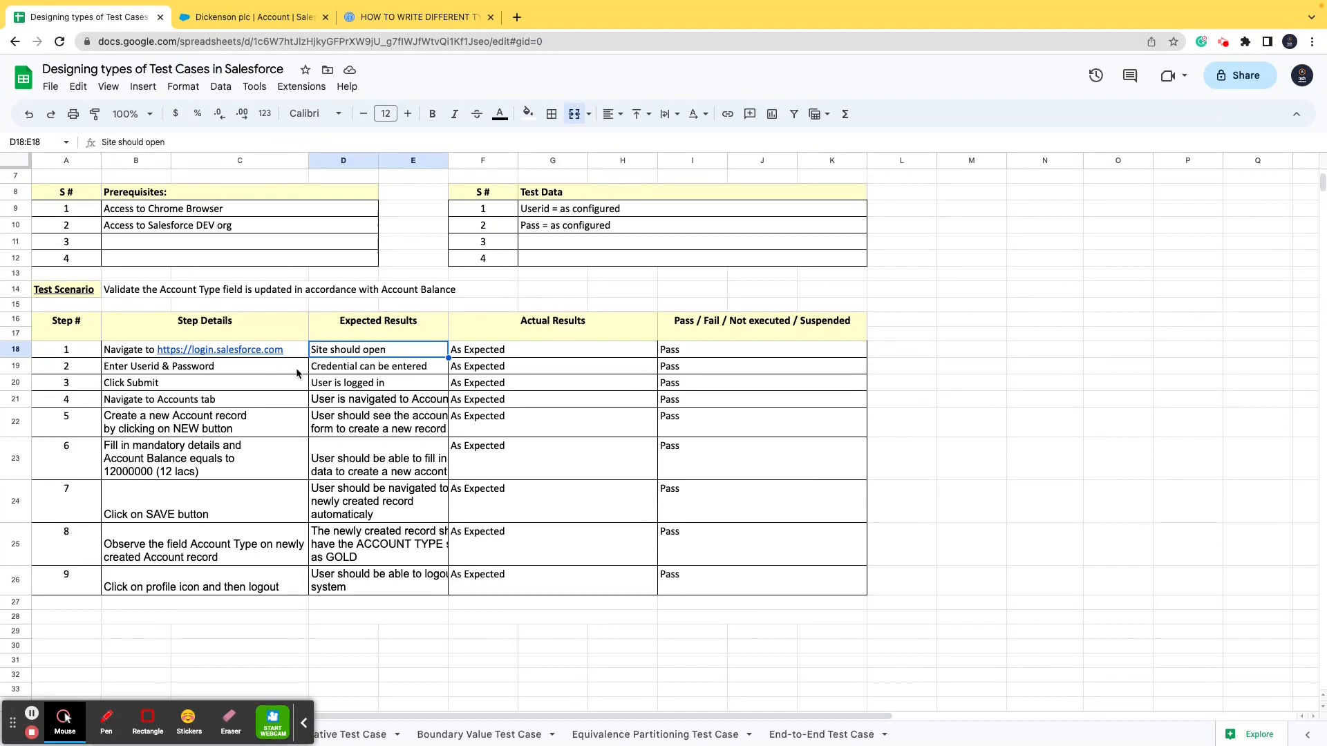
{"action": "left_click", "coordinate": [252, 16]}
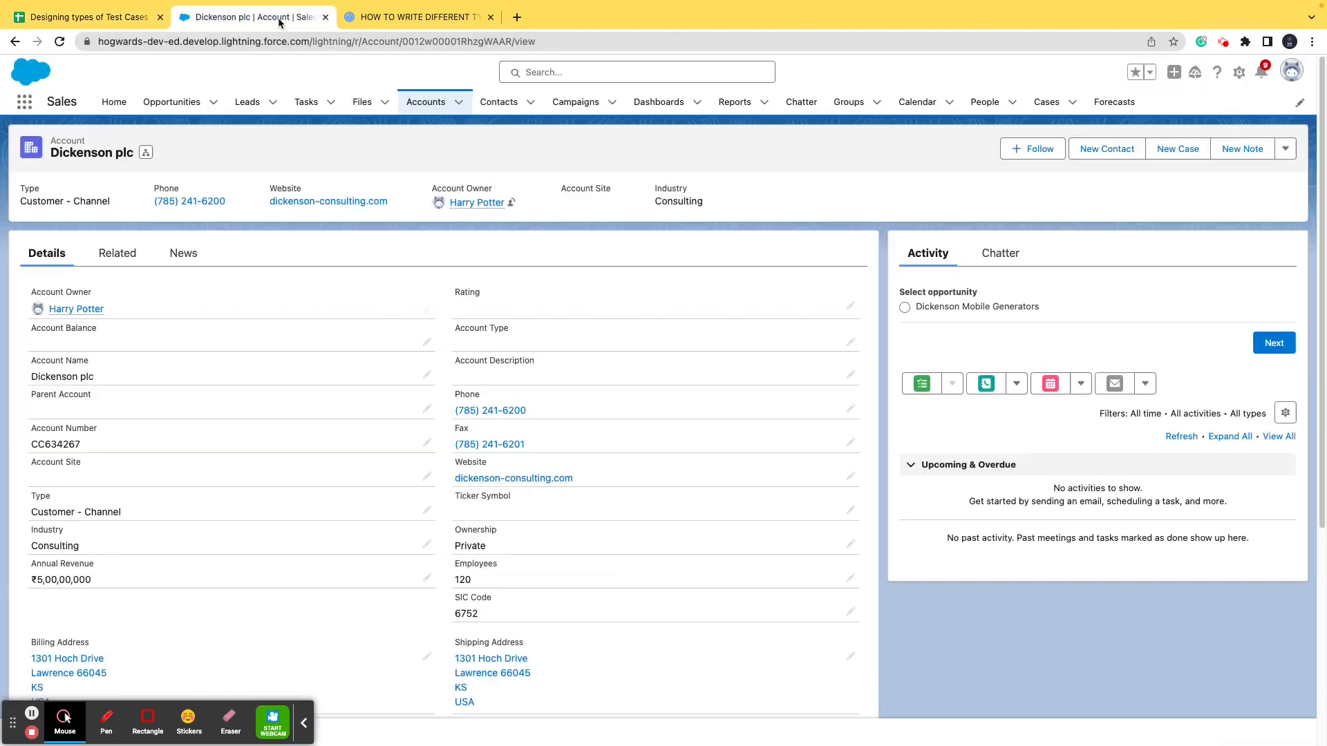
{"action": "left_click", "coordinate": [84, 16]}
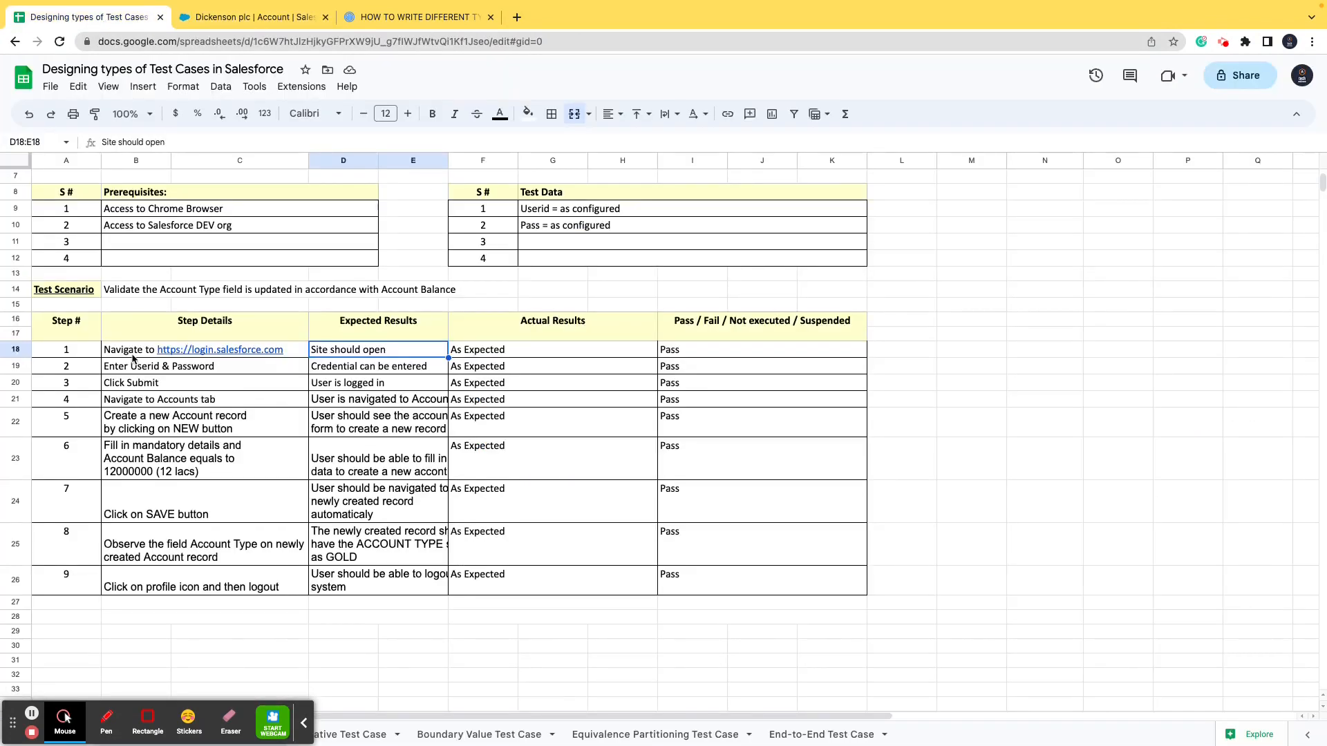
{"action": "left_click", "coordinate": [203, 382]}
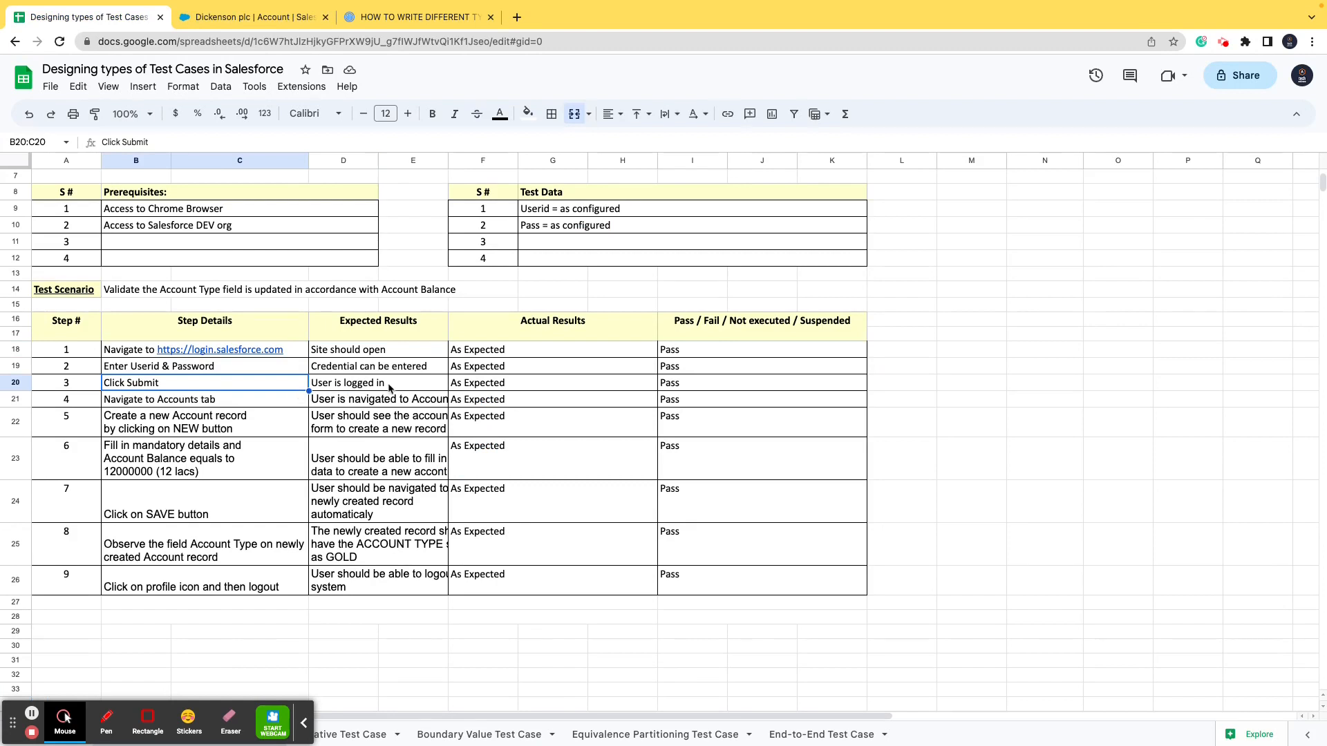
{"action": "left_click", "coordinate": [552, 383]}
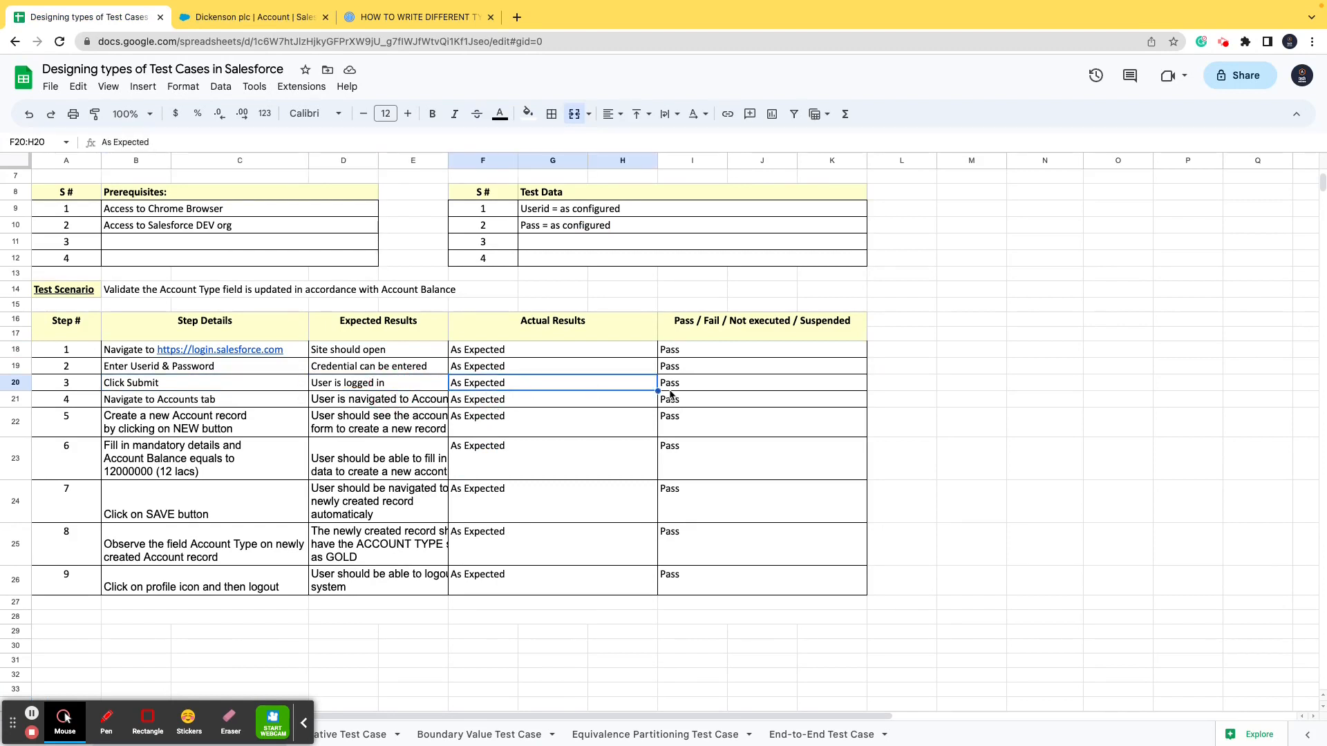
{"action": "left_click", "coordinate": [762, 382]}
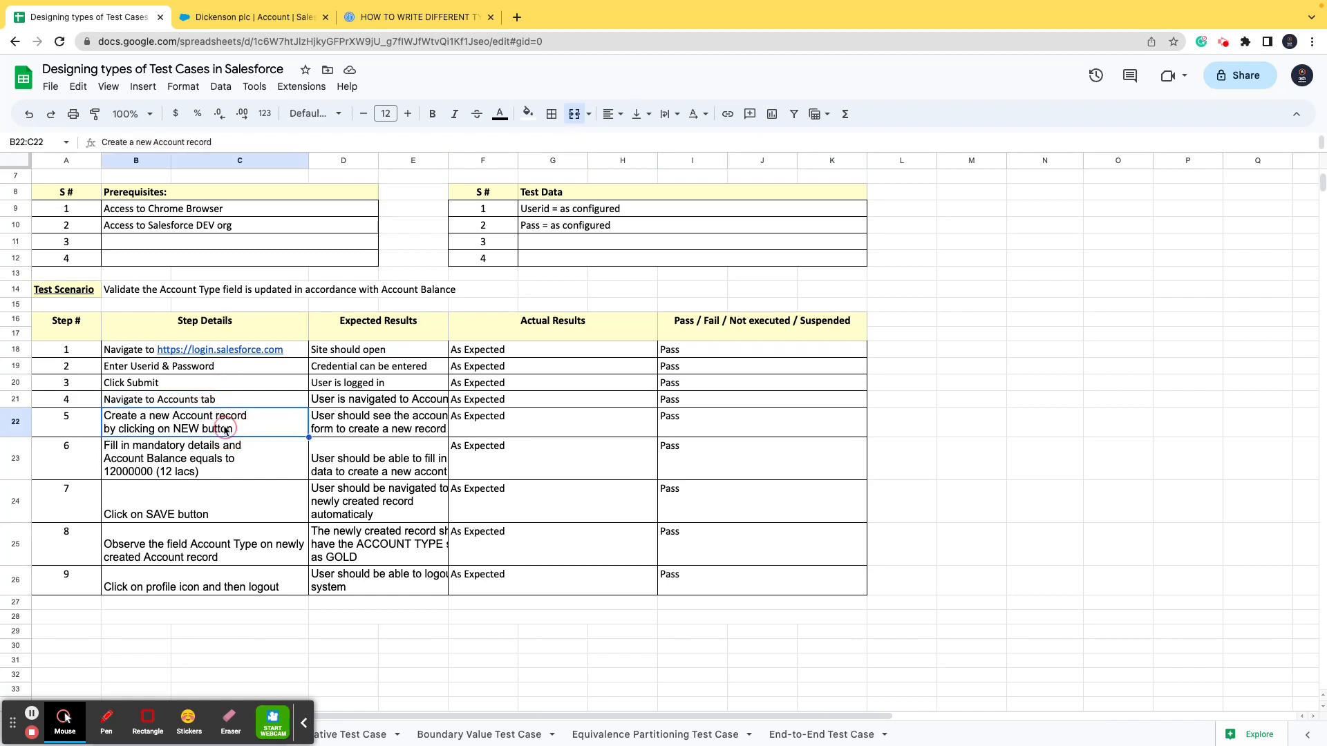
{"action": "mouse_move", "coordinate": [224, 429]}
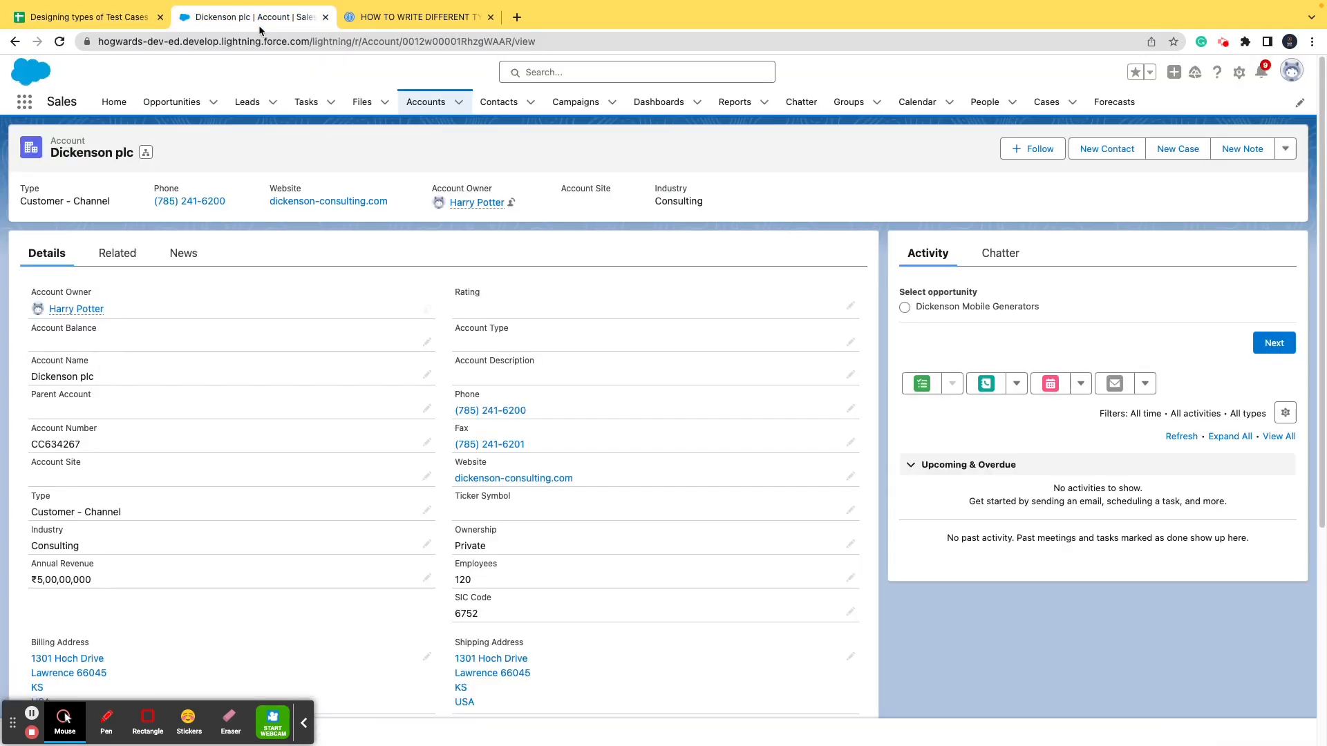
{"action": "left_click", "coordinate": [84, 16]}
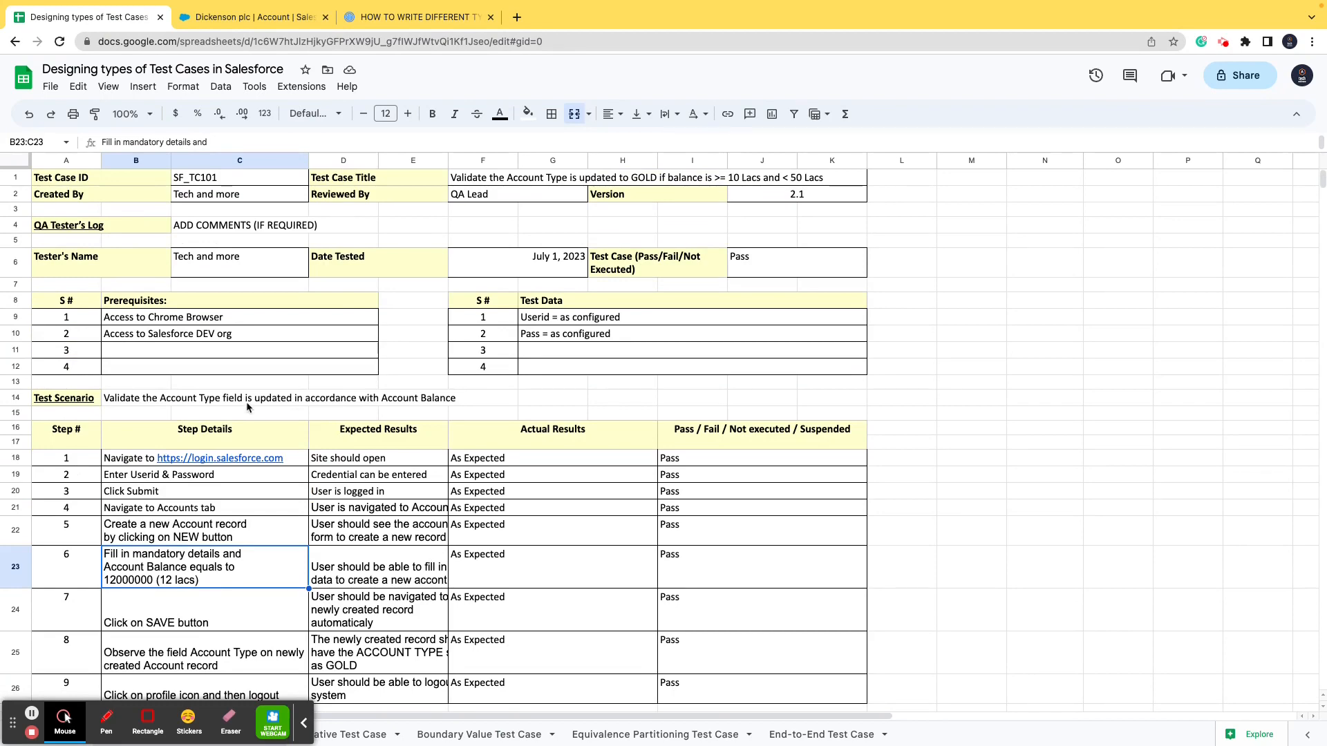
{"action": "mouse_move", "coordinate": [225, 570]}
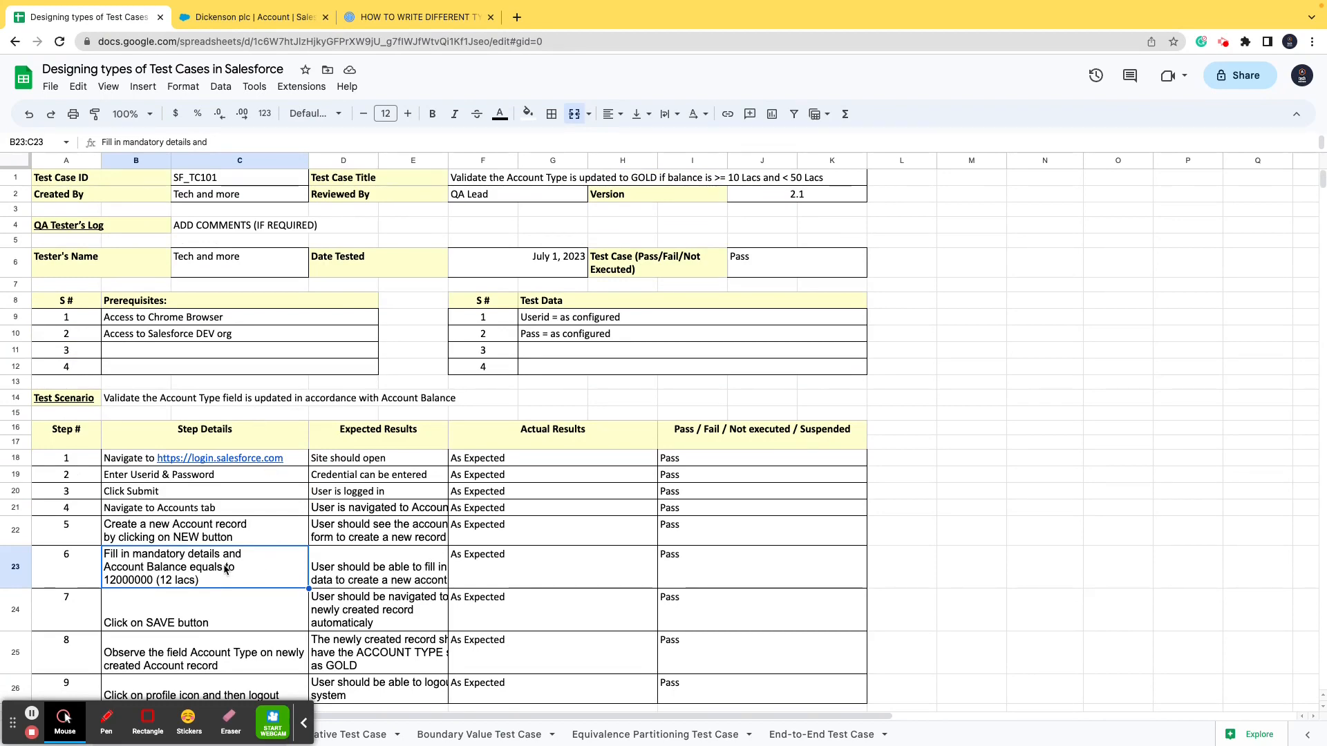
{"action": "left_click", "coordinate": [253, 17]}
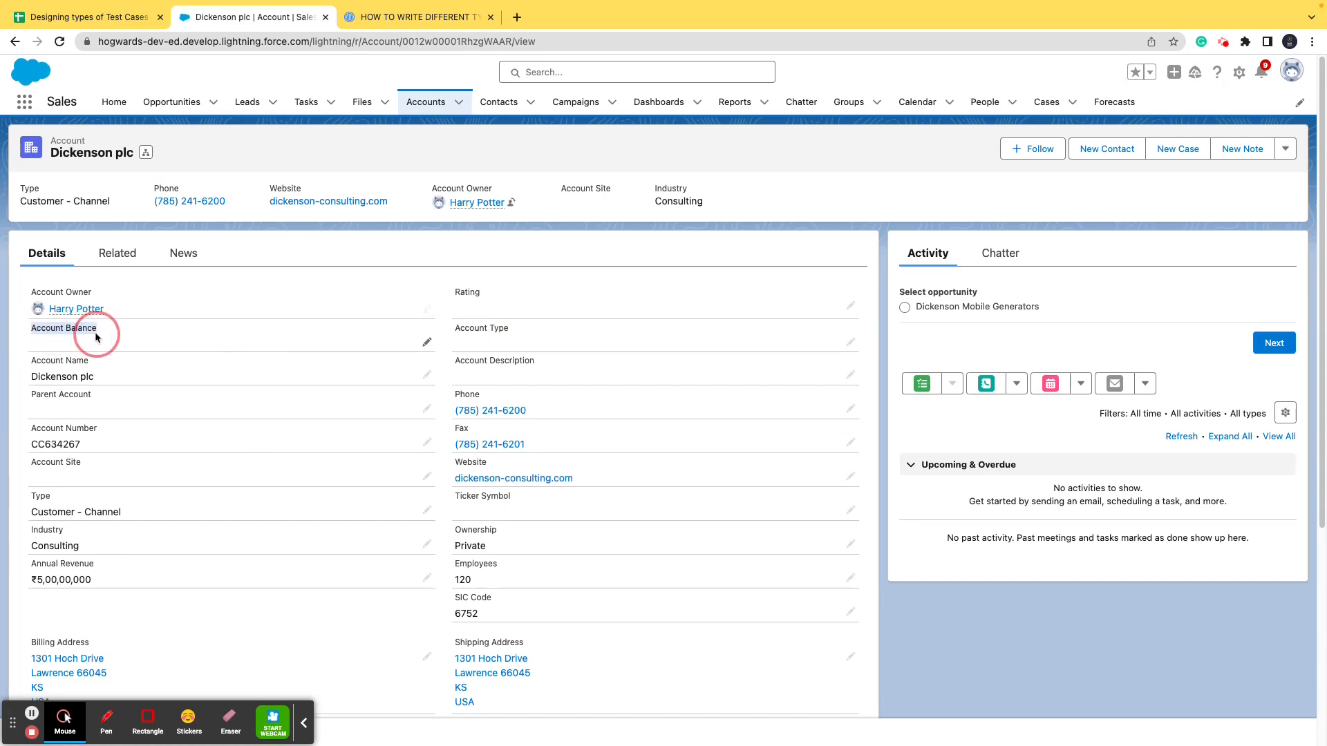
{"action": "left_click", "coordinate": [84, 16]}
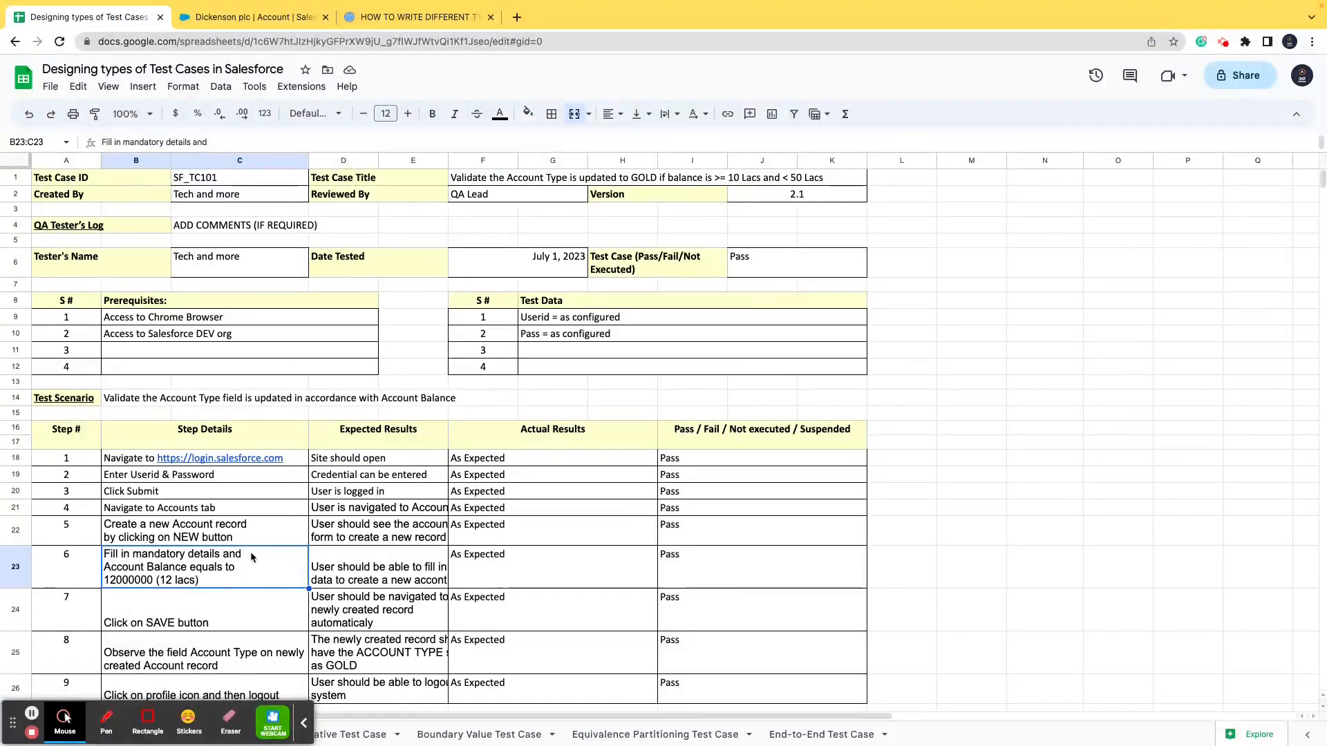
{"action": "scroll", "scroll_direction": "down", "scroll_amount": 3}
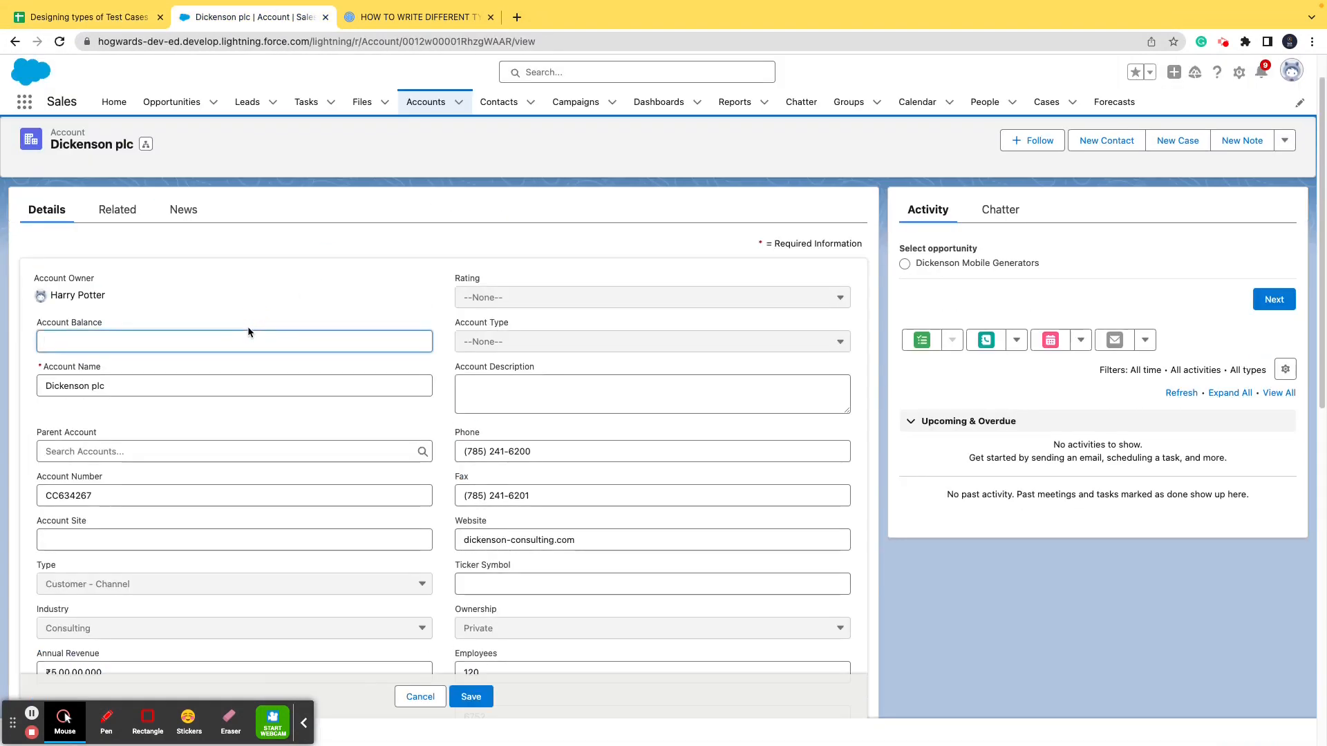
Save Dickenson plc with Account Balance 1200000, making Account Type Gold.
{"action": "type", "text": "1200"}
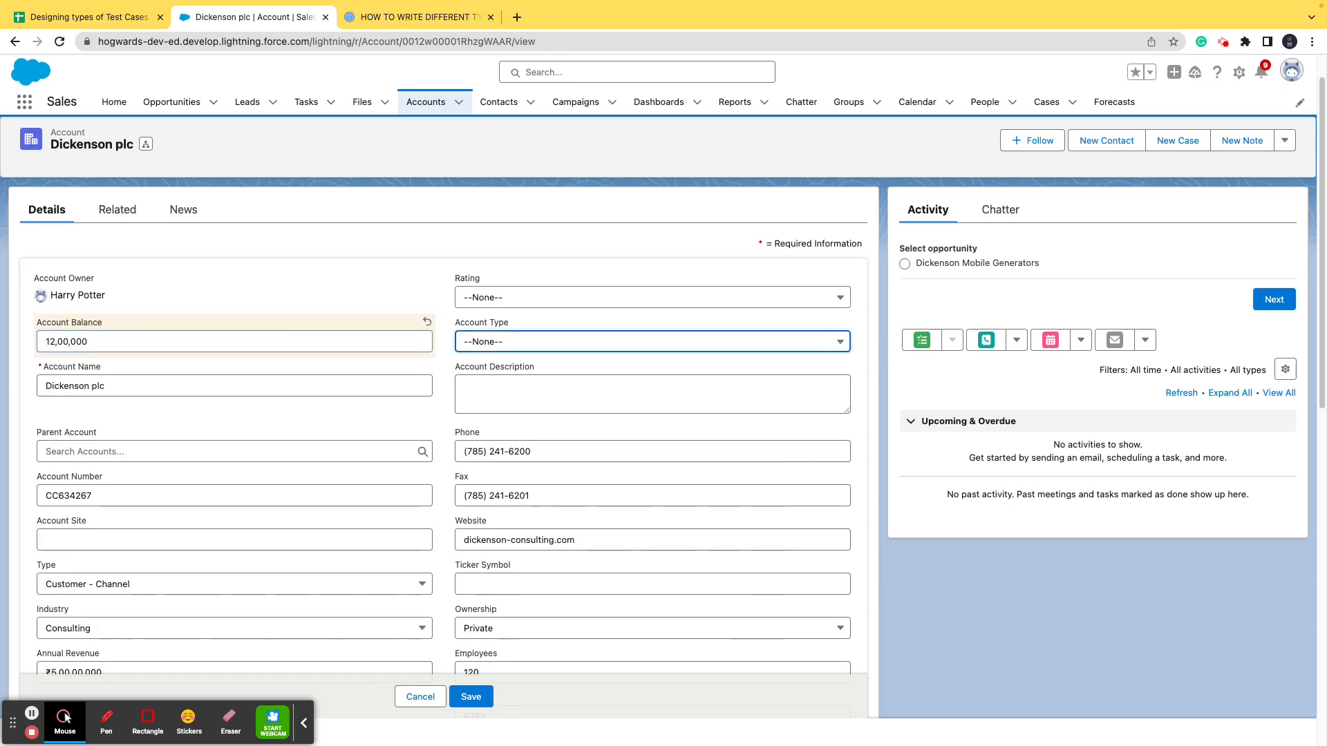
{"action": "left_click", "coordinate": [84, 15]}
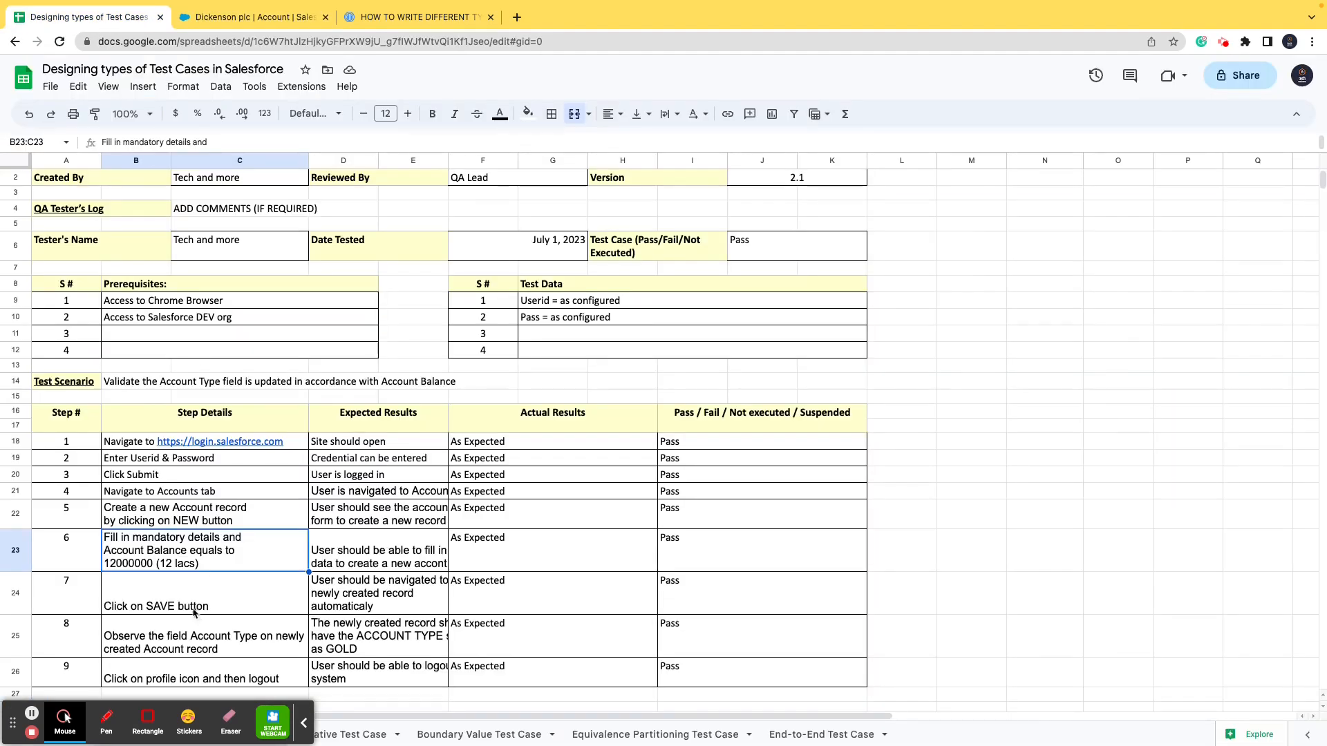
{"action": "left_click", "coordinate": [251, 17]}
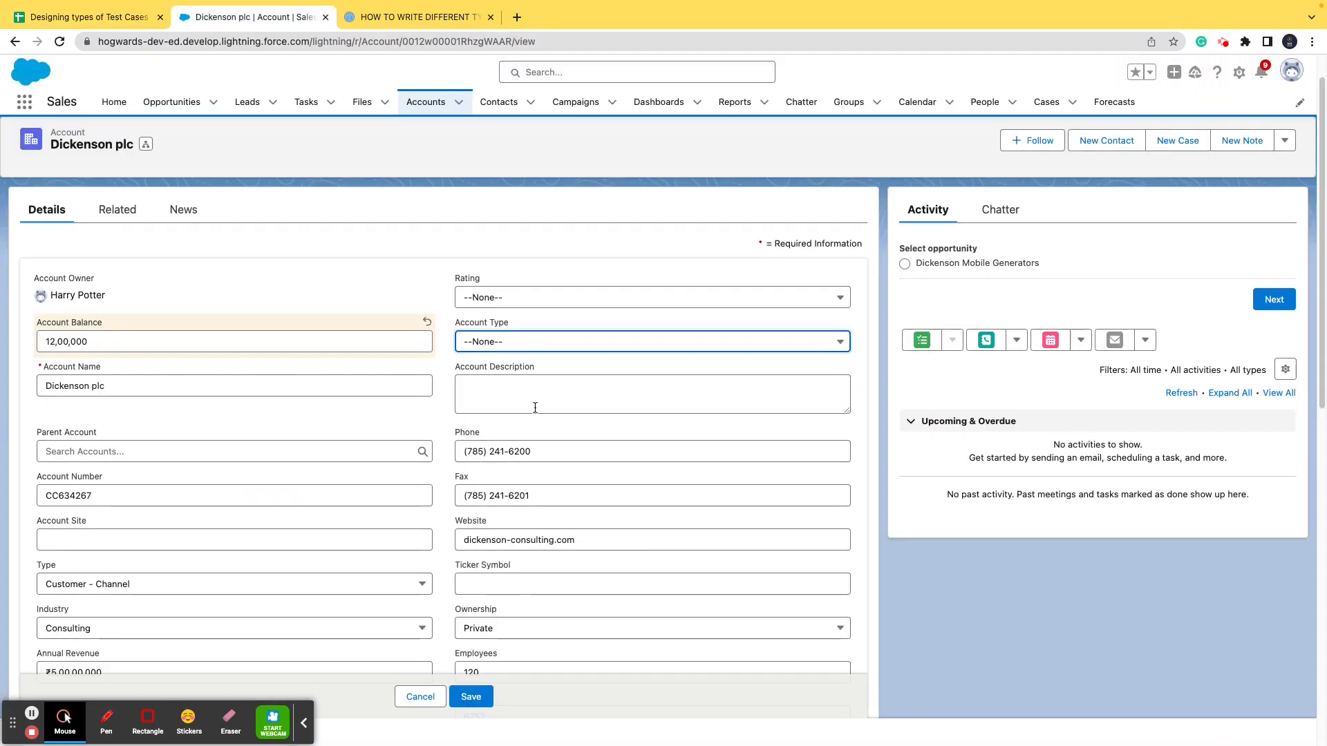
{"action": "left_click", "coordinate": [471, 696]}
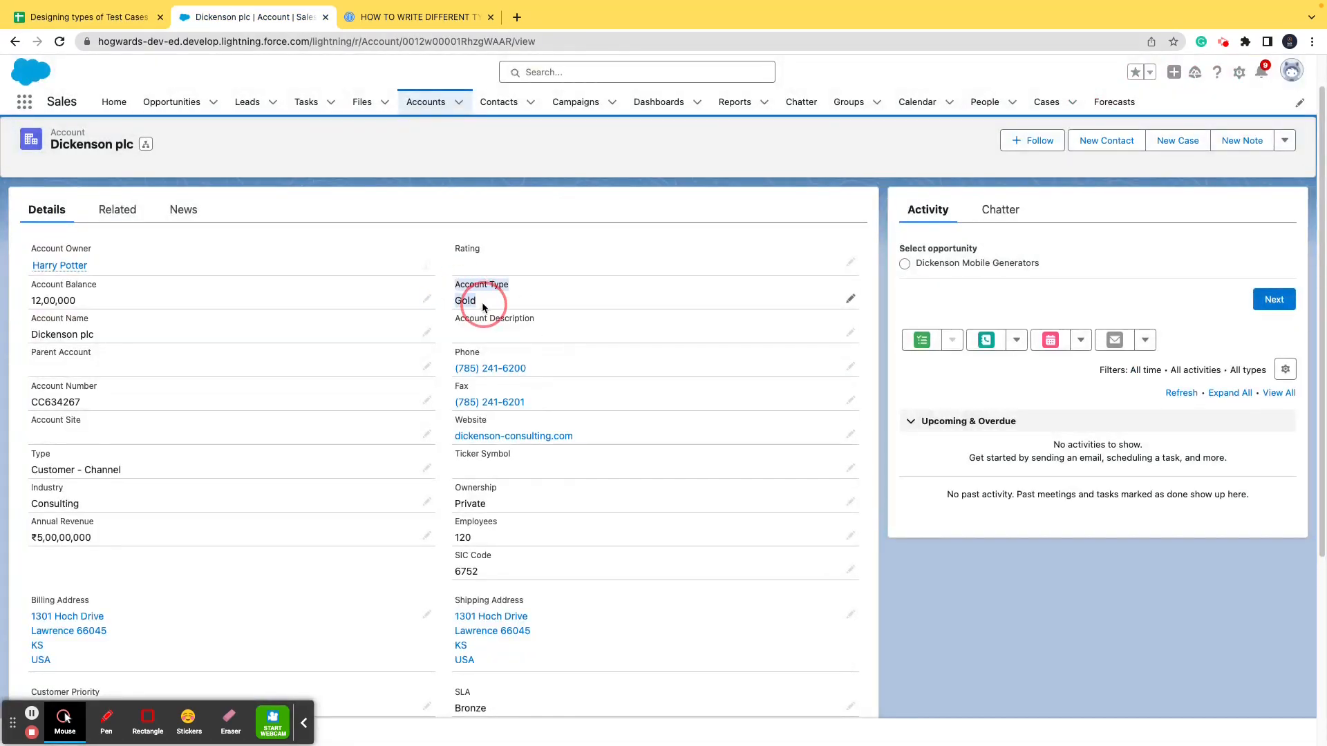
{"action": "left_click", "coordinate": [84, 16]}
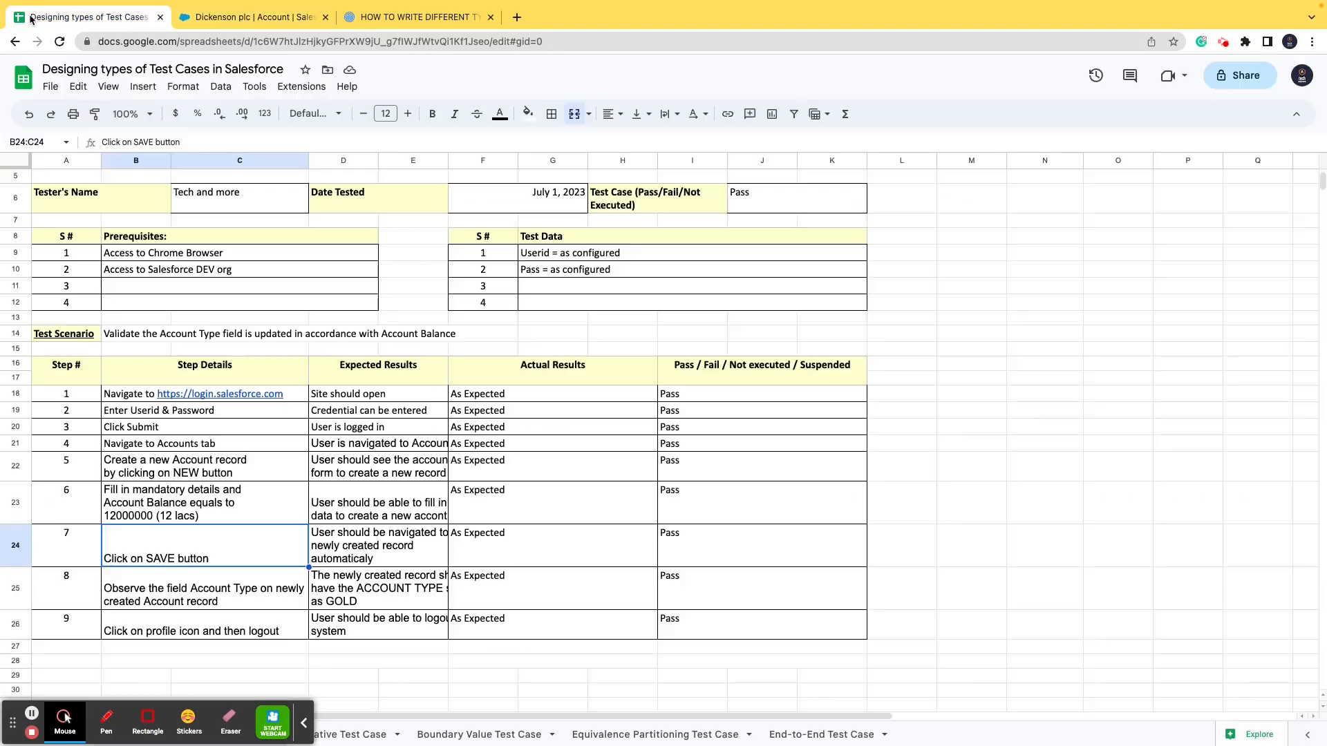
{"action": "mouse_move", "coordinate": [355, 598]}
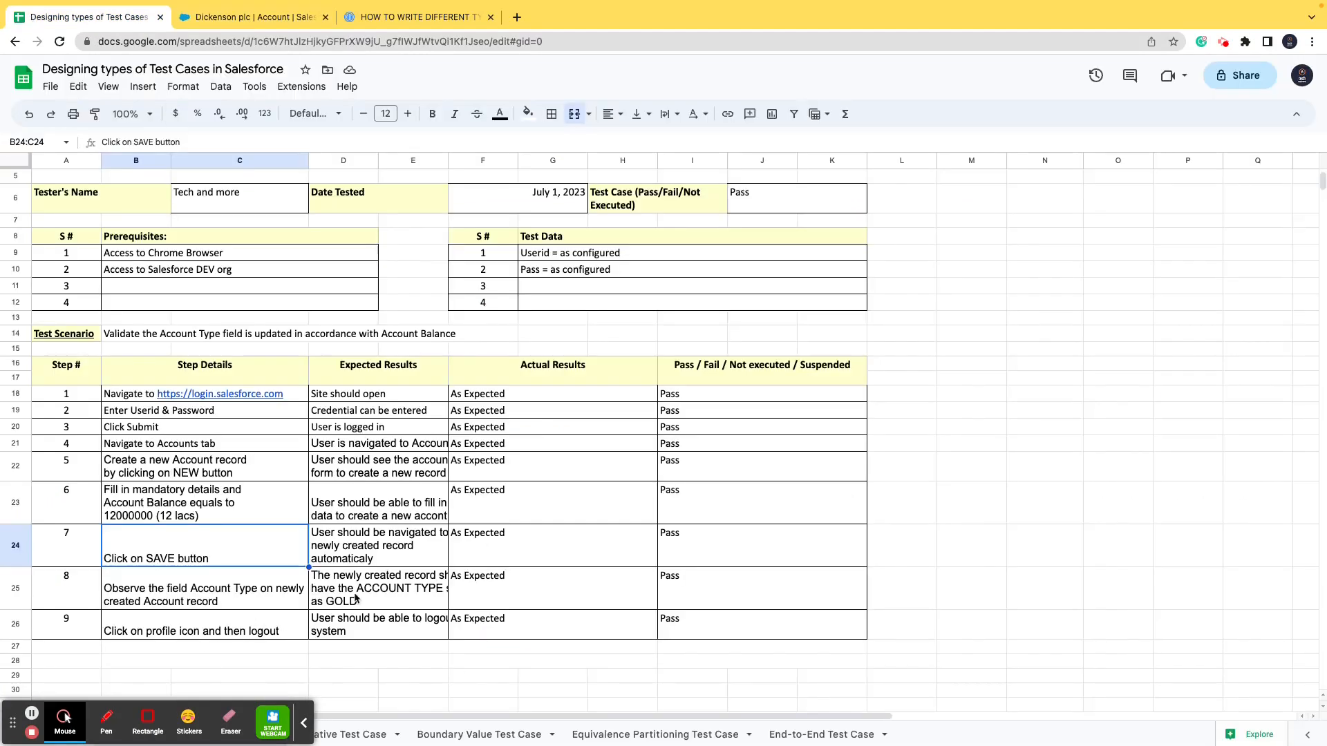
Select step 8's Pass result, then open the Salesforce user profile menu to log out.
{"action": "left_click", "coordinate": [378, 588]}
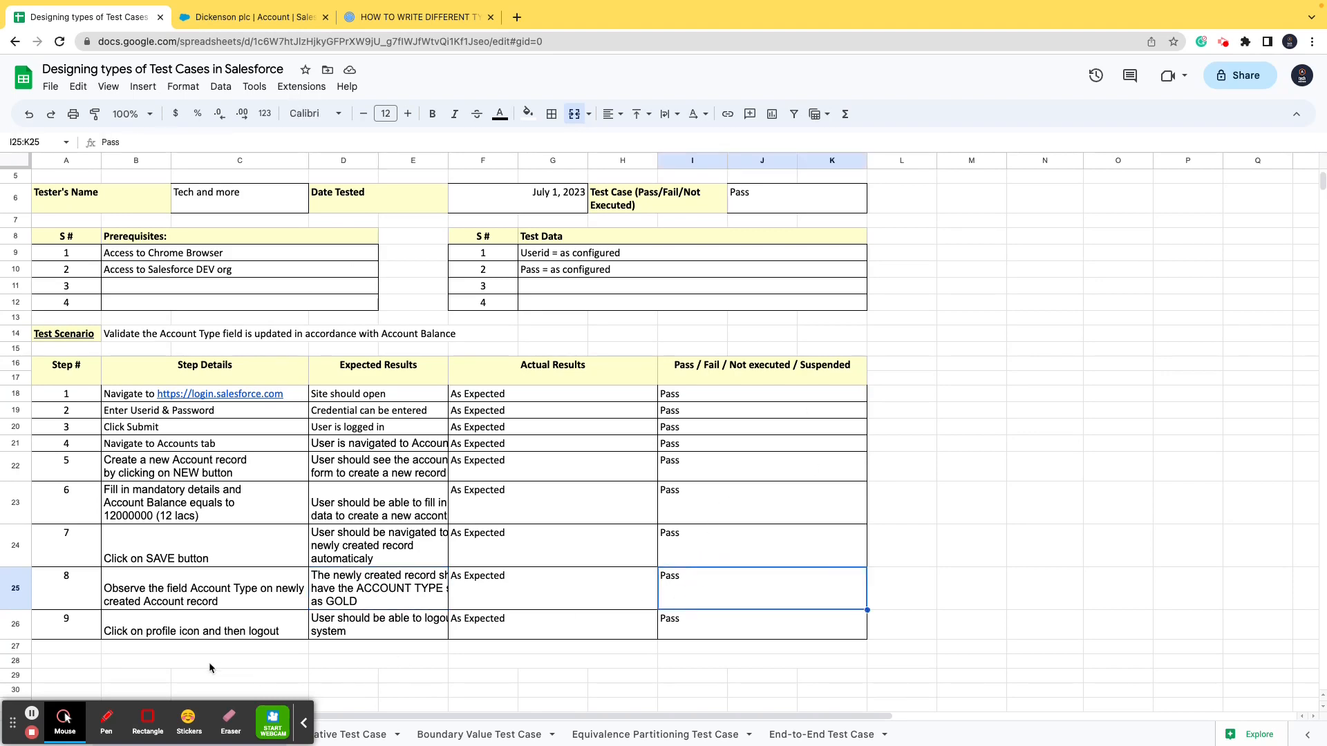
{"action": "left_click", "coordinate": [249, 16]}
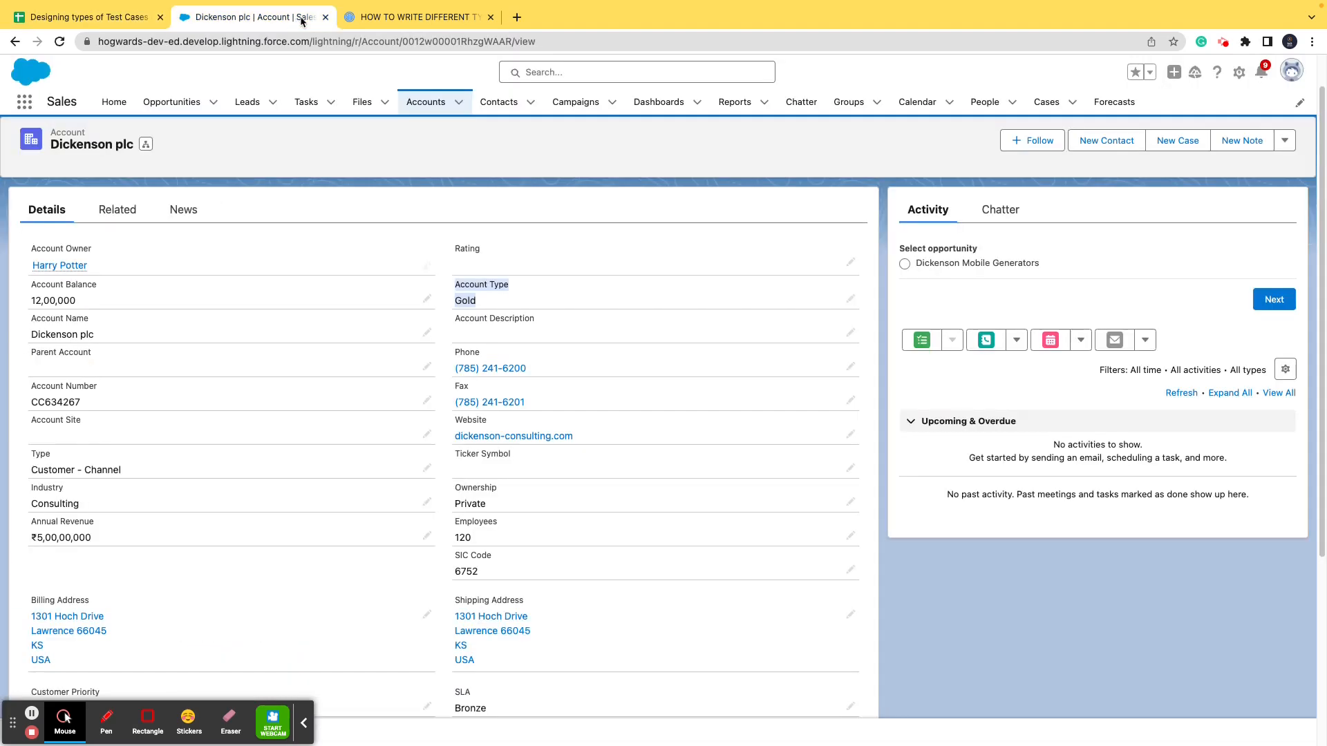
{"action": "left_click", "coordinate": [1292, 71]}
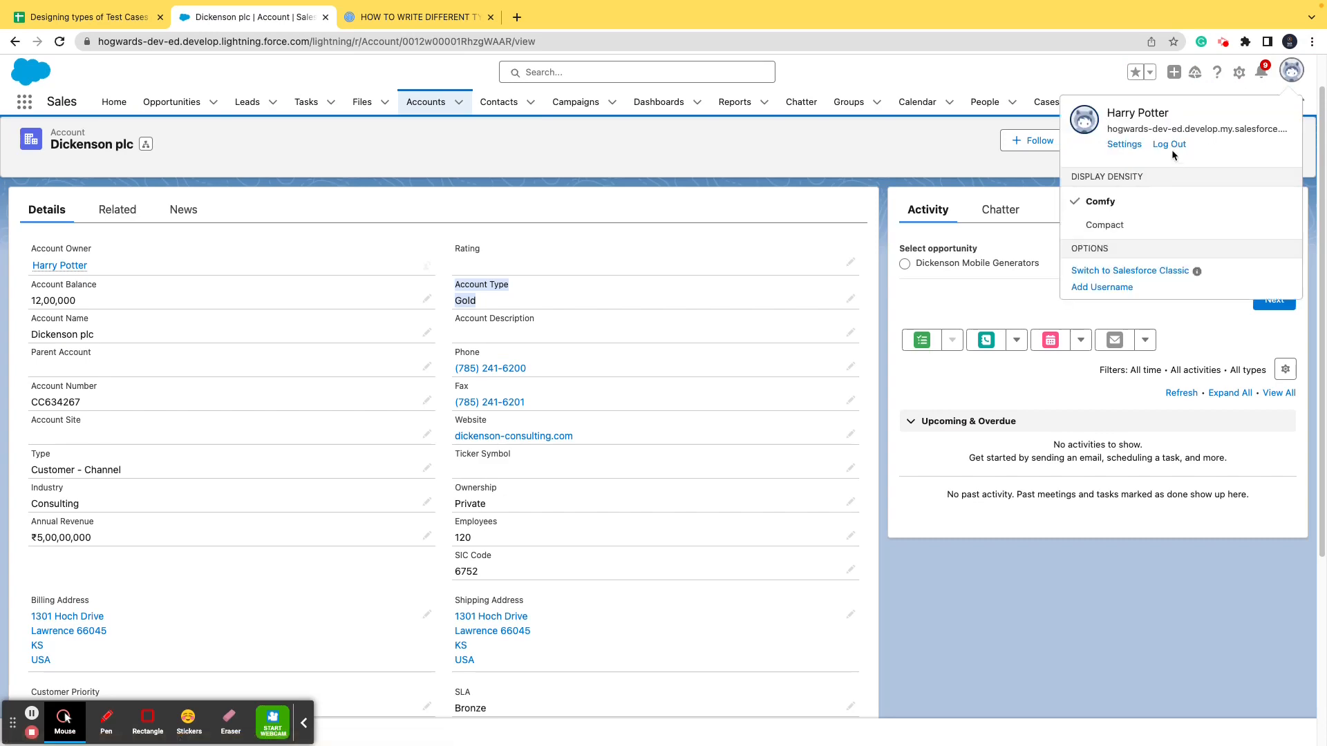
{"action": "left_click", "coordinate": [84, 16]}
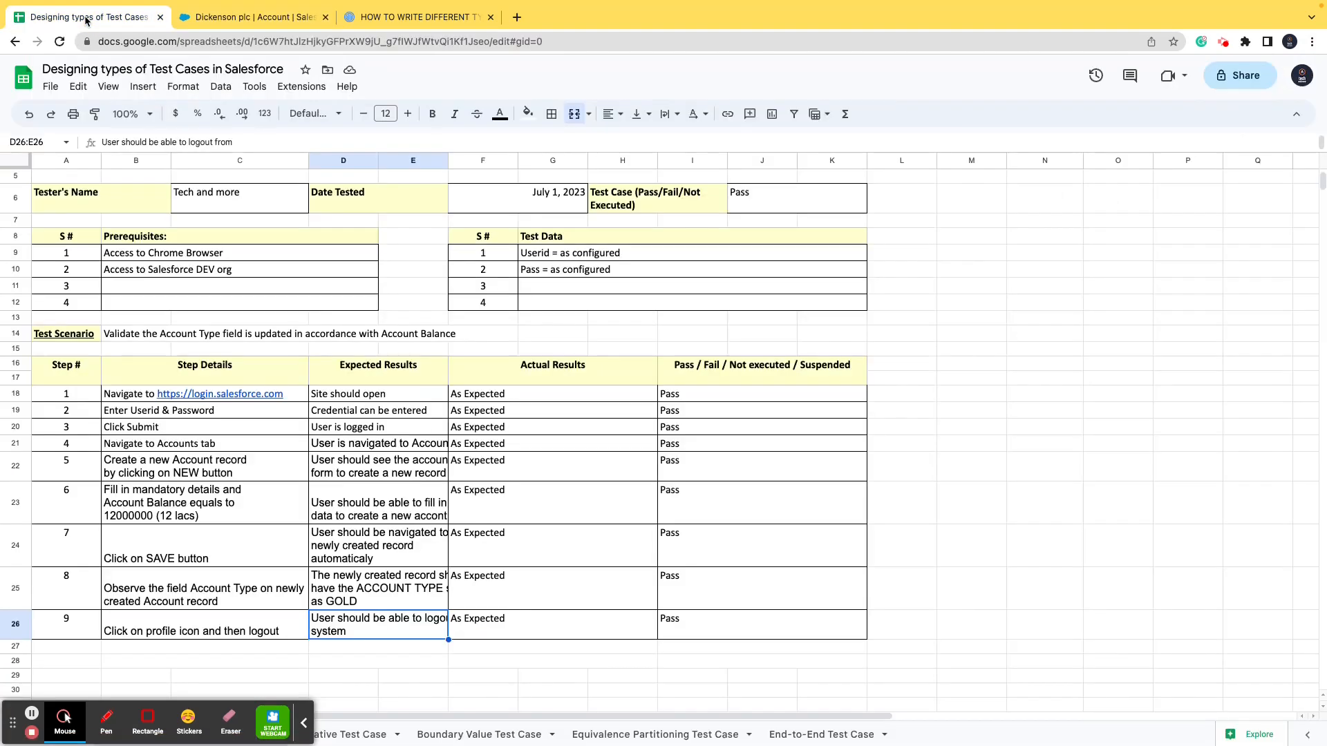
{"action": "mouse_move", "coordinate": [590, 551]}
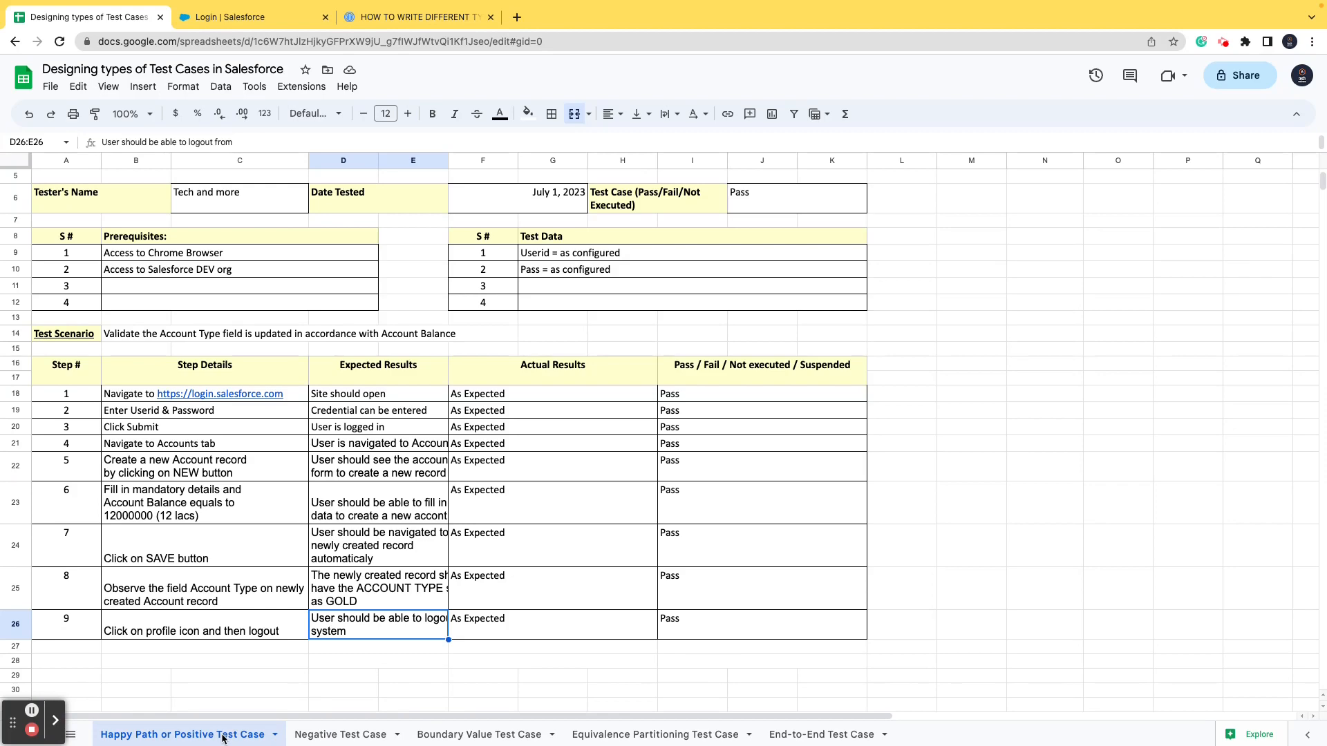
{"action": "mouse_move", "coordinate": [279, 540]}
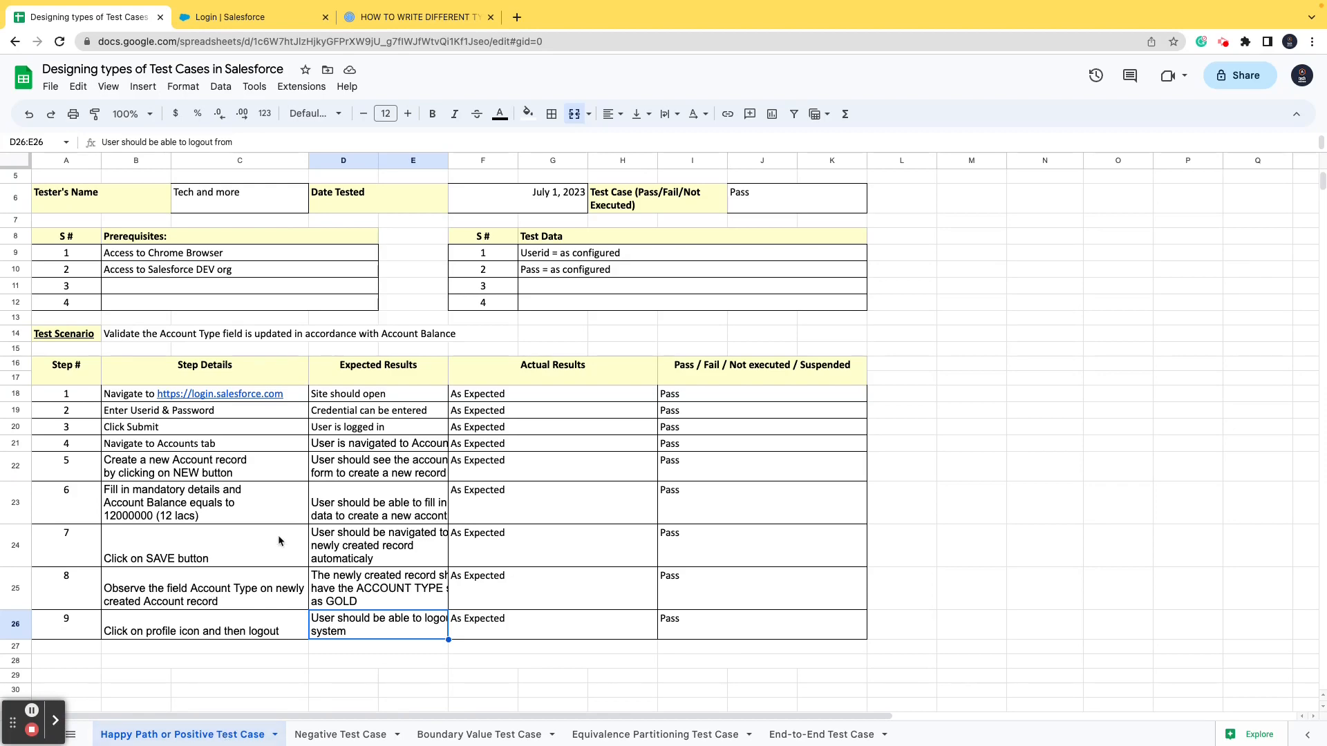